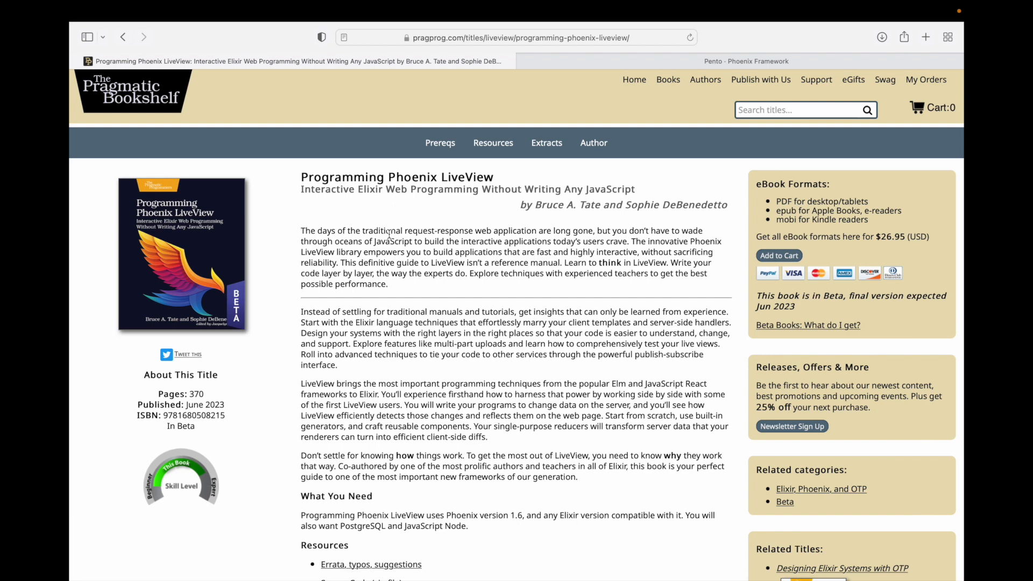
mouse_move(336, 203)
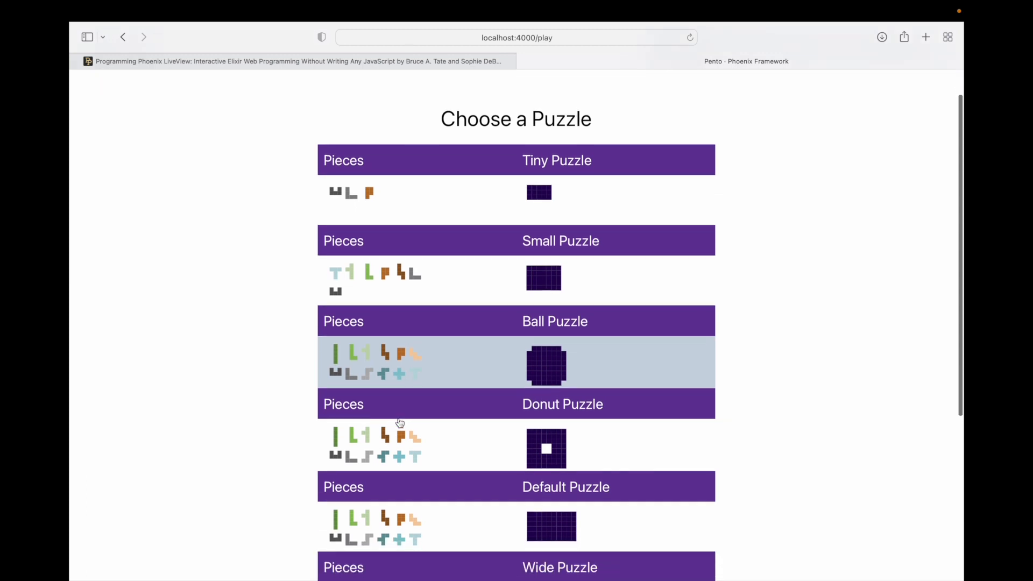
Scroll through the Pento Choose a Puzzle list in Safari
scroll(up, 3)
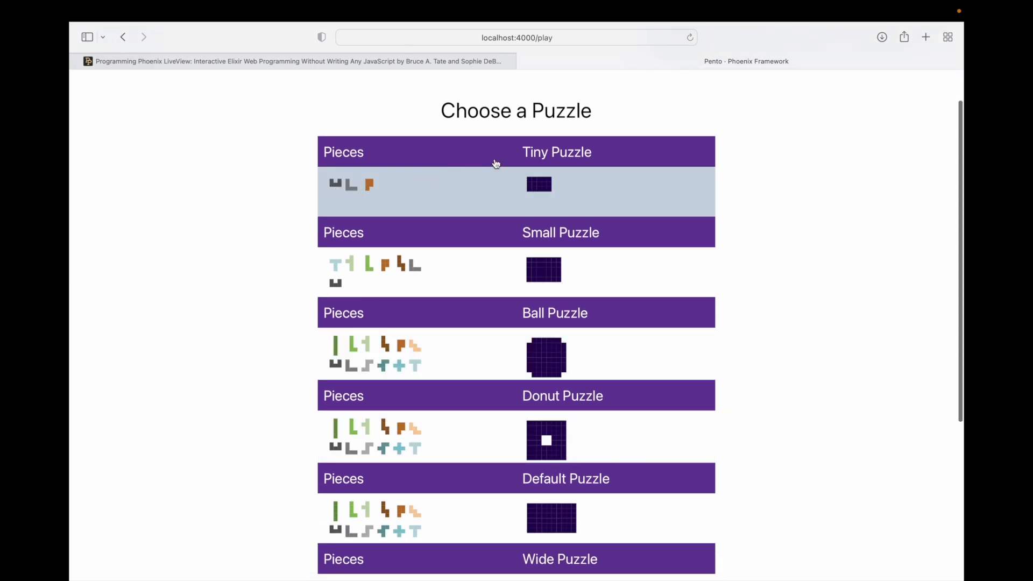
mouse_move(560, 190)
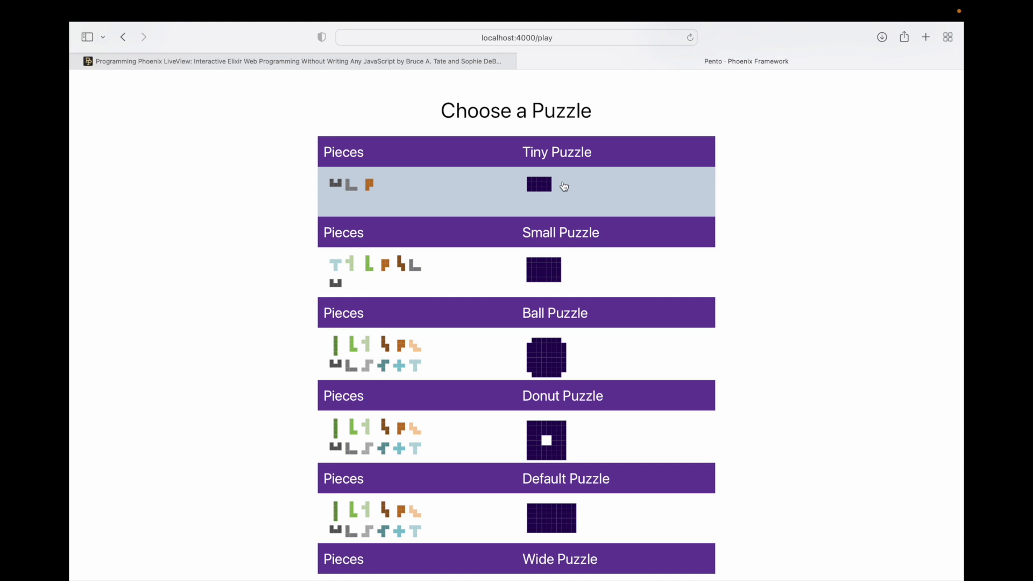
mouse_move(178, 88)
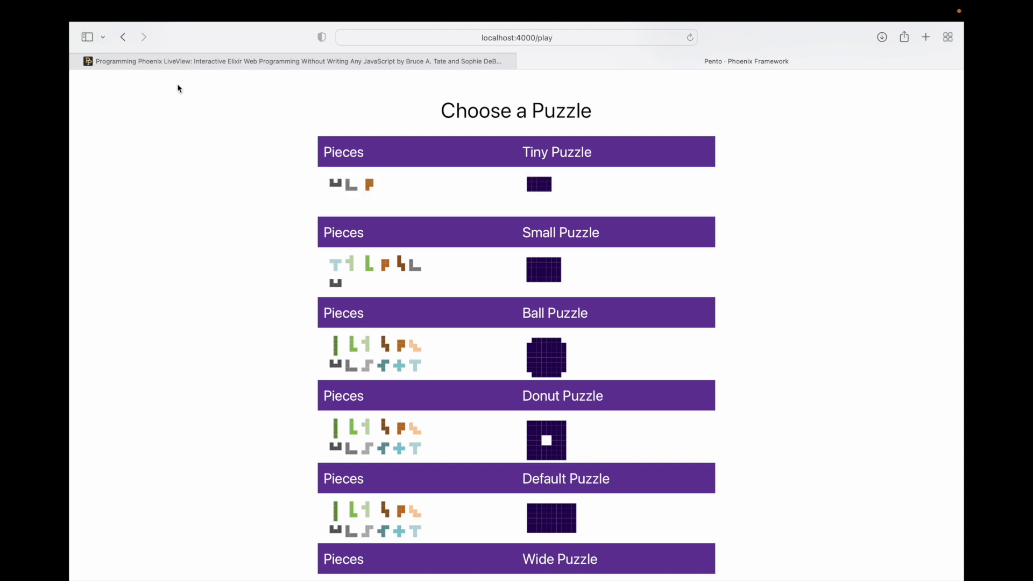
mouse_move(455, 191)
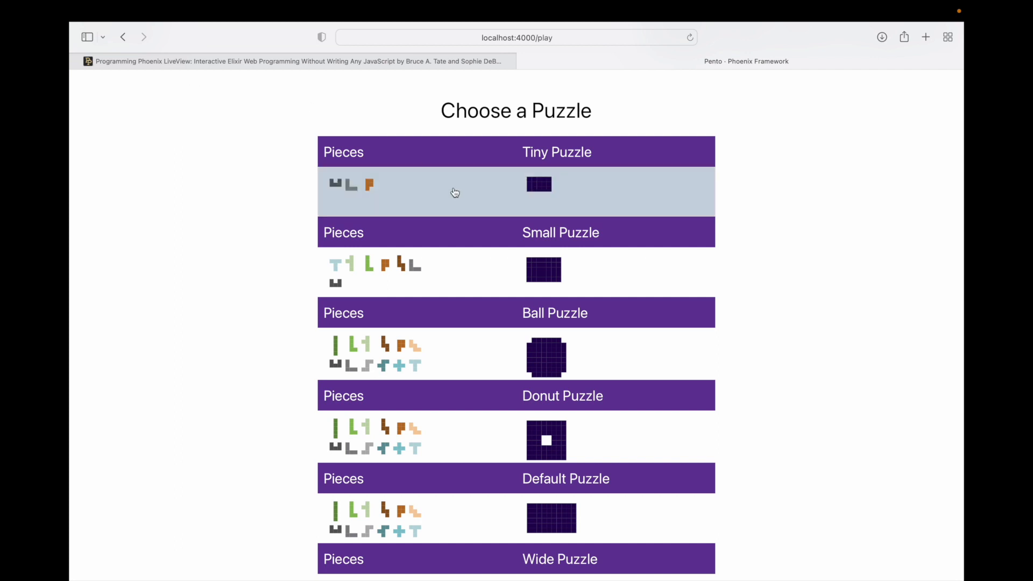
mouse_move(470, 340)
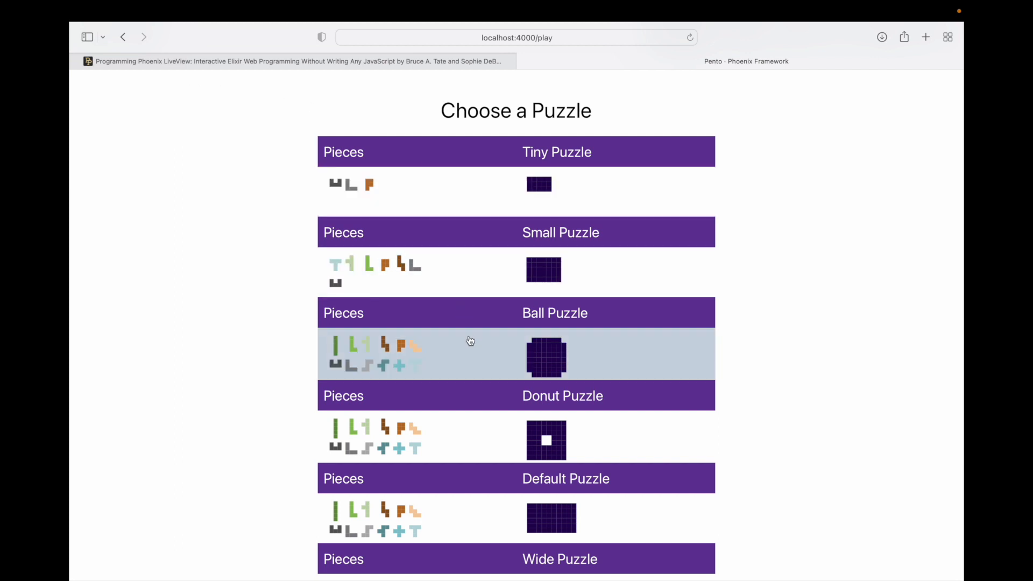
Open the Ball Puzzle, place the L piece beside the bar, and pick another piece
click(471, 353)
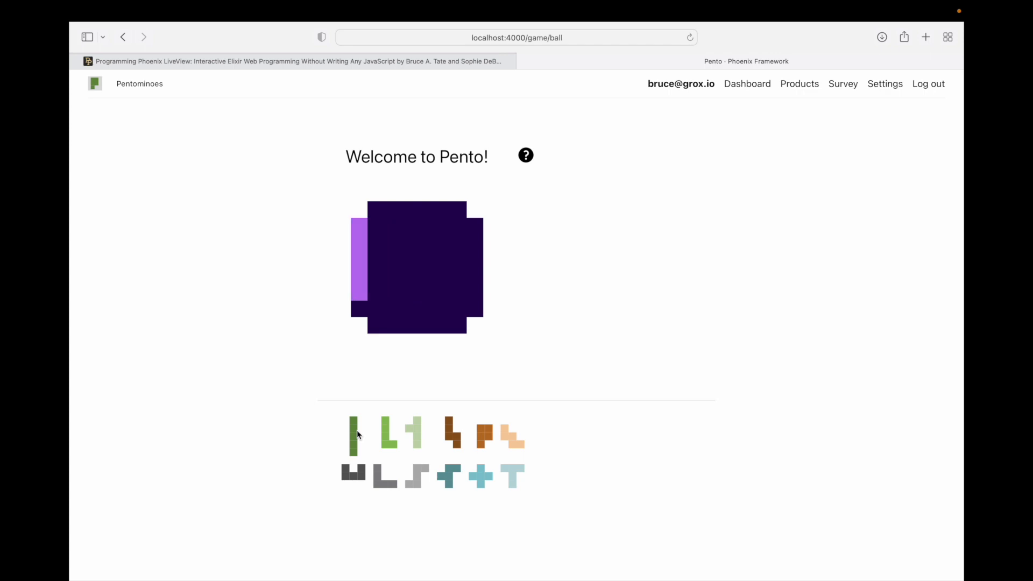
click(354, 435)
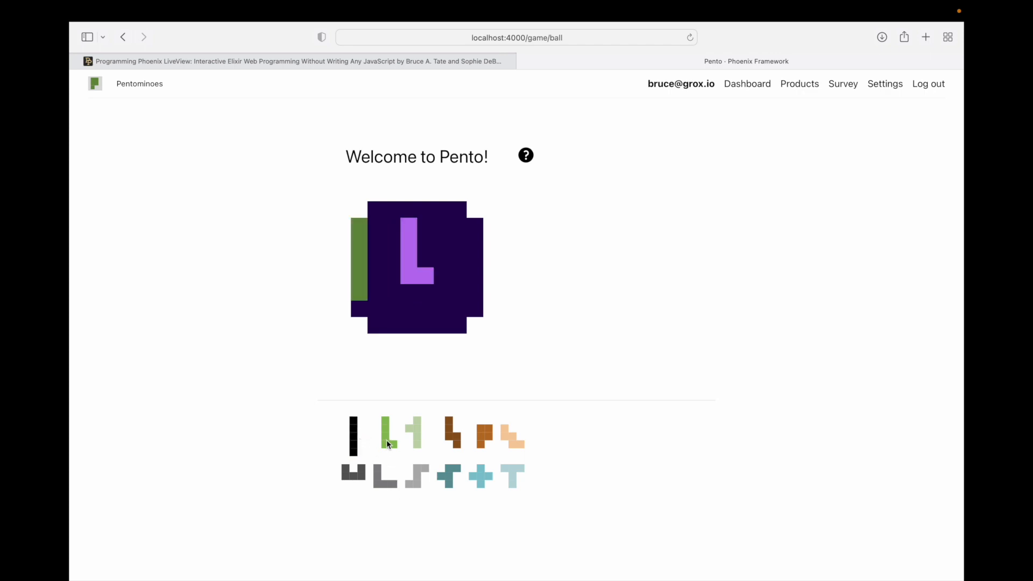
click(386, 433)
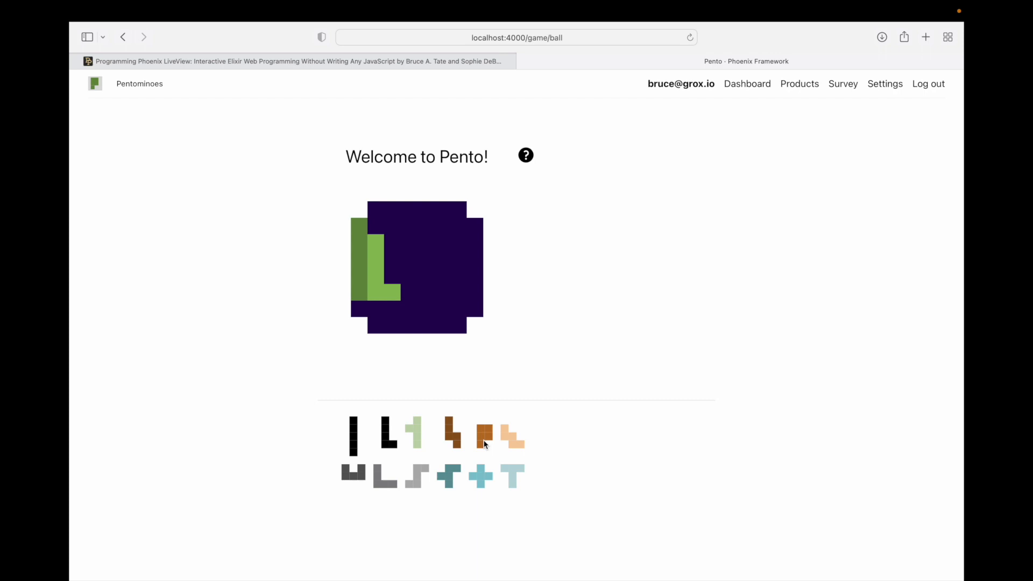
click(485, 434)
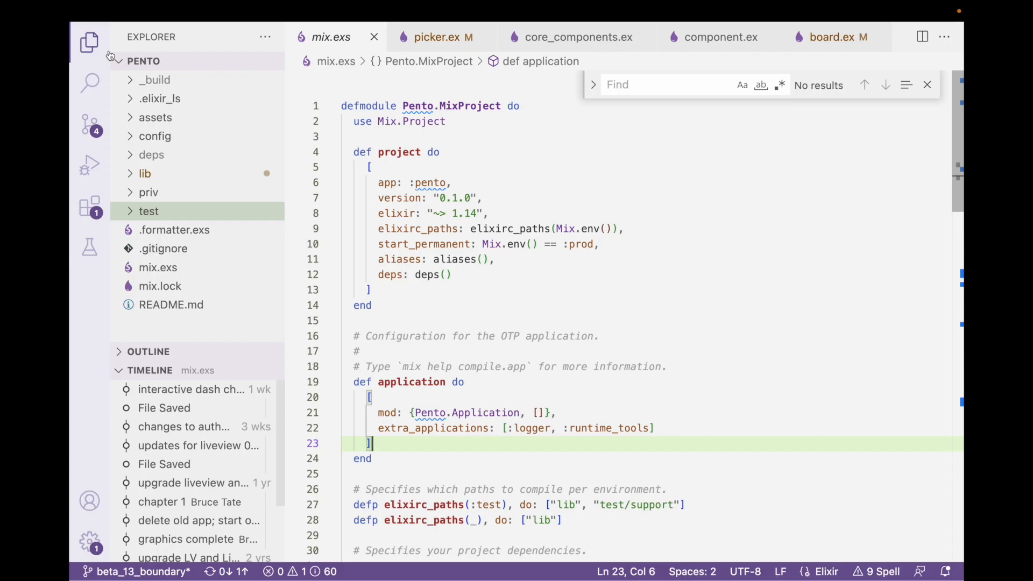
mouse_move(90, 41)
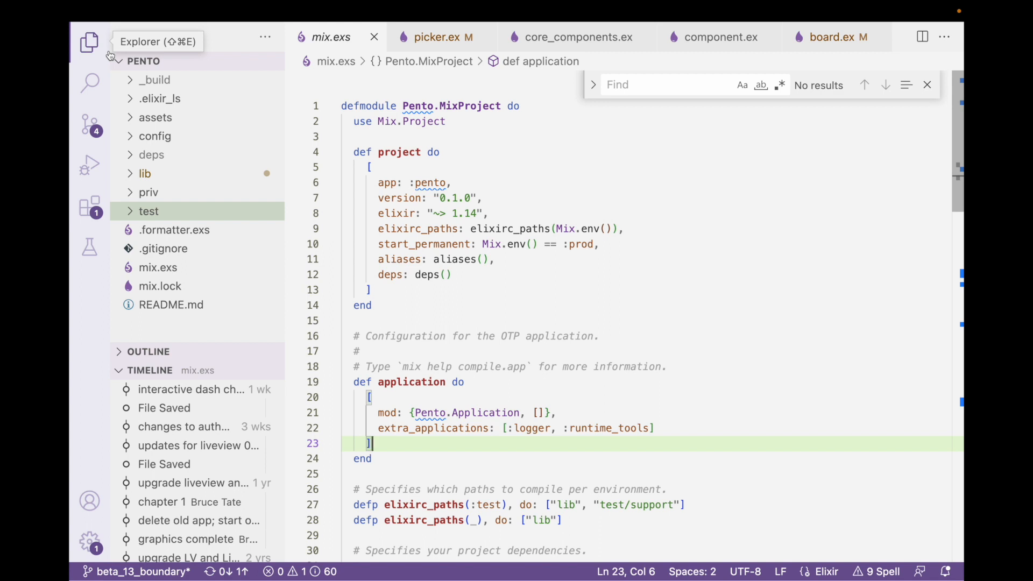
mouse_move(147, 61)
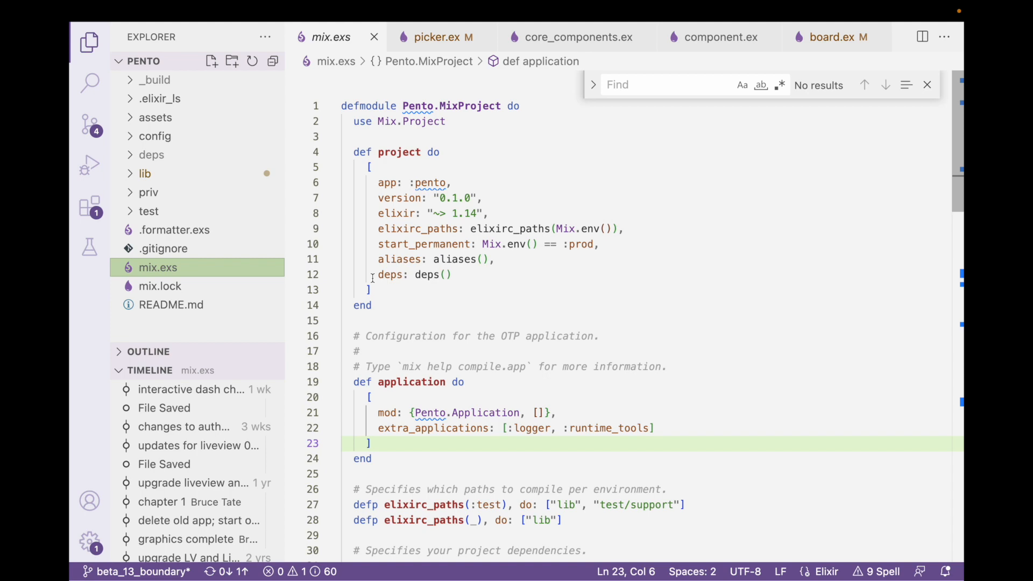
scroll(down, 3)
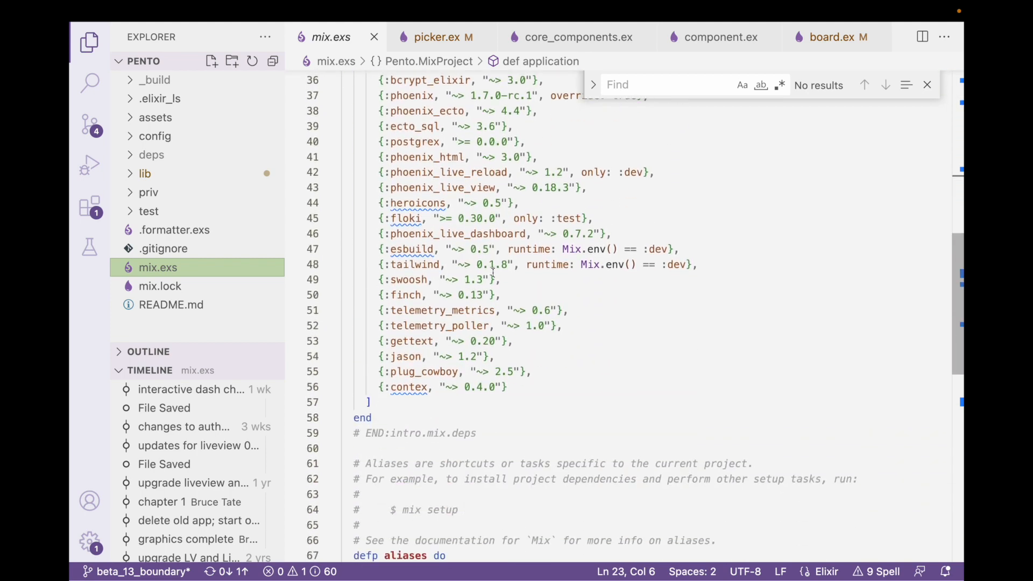
scroll(up, 3)
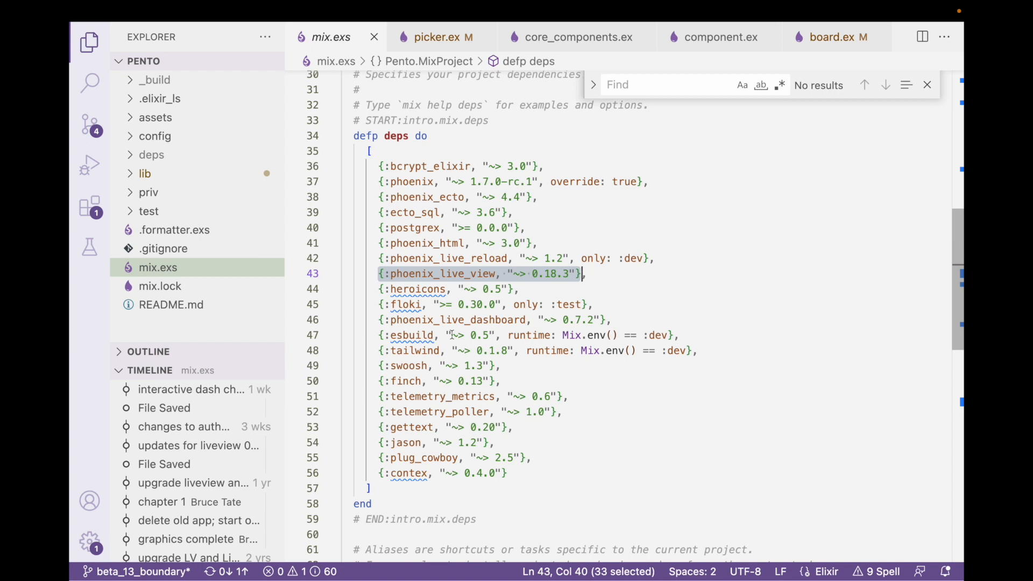
click(698, 350)
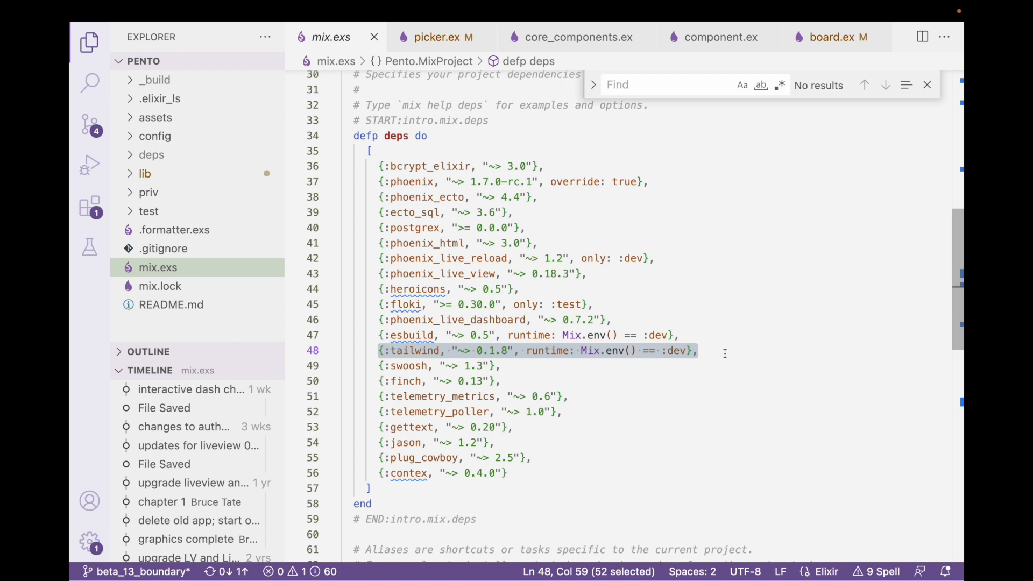
click(434, 36)
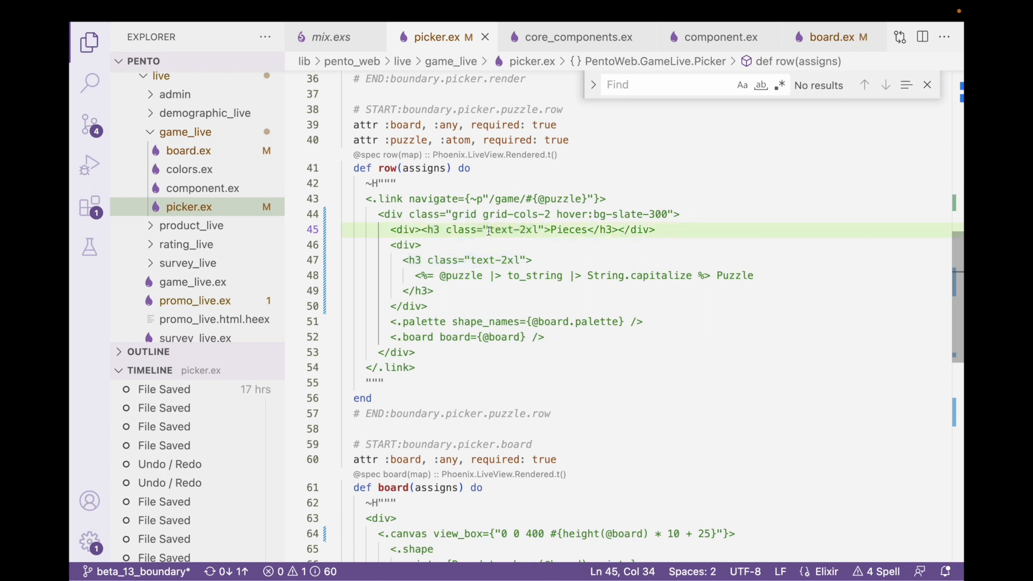
Highlight the Pieces heading, grid and grid-cols-2 class names in picker.ex's row markup
double_click(501, 229)
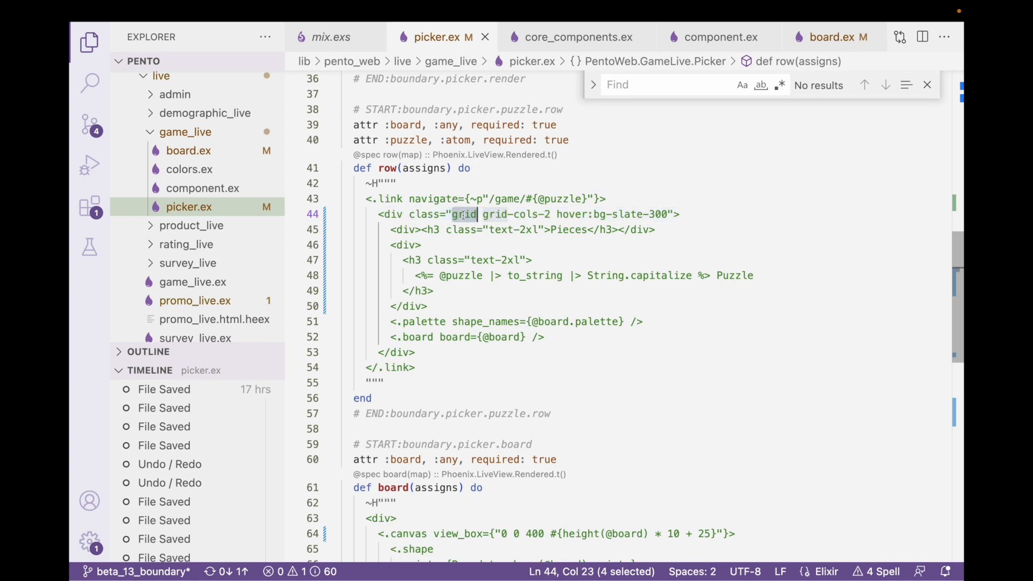
click(481, 214)
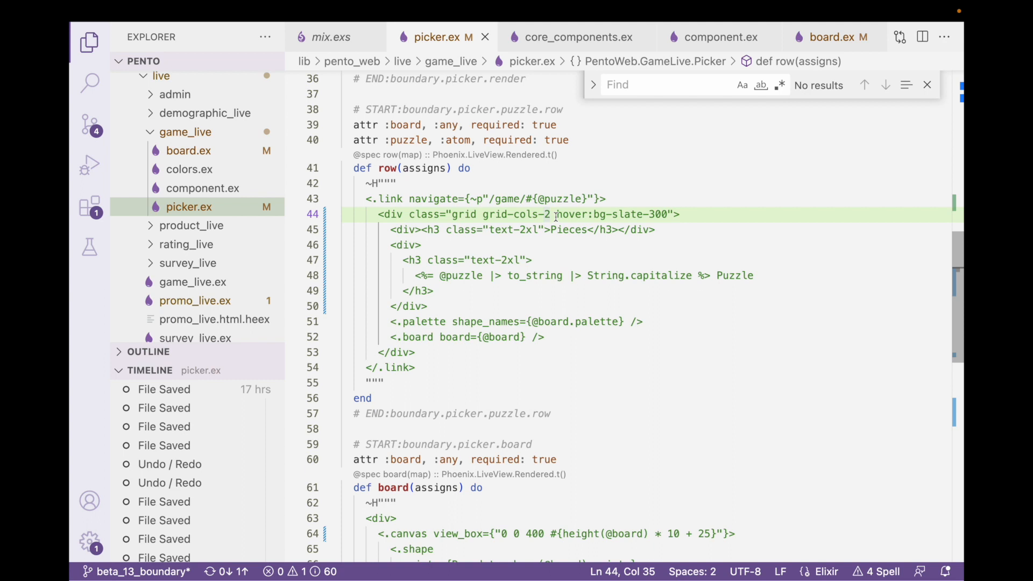
double_click(616, 214)
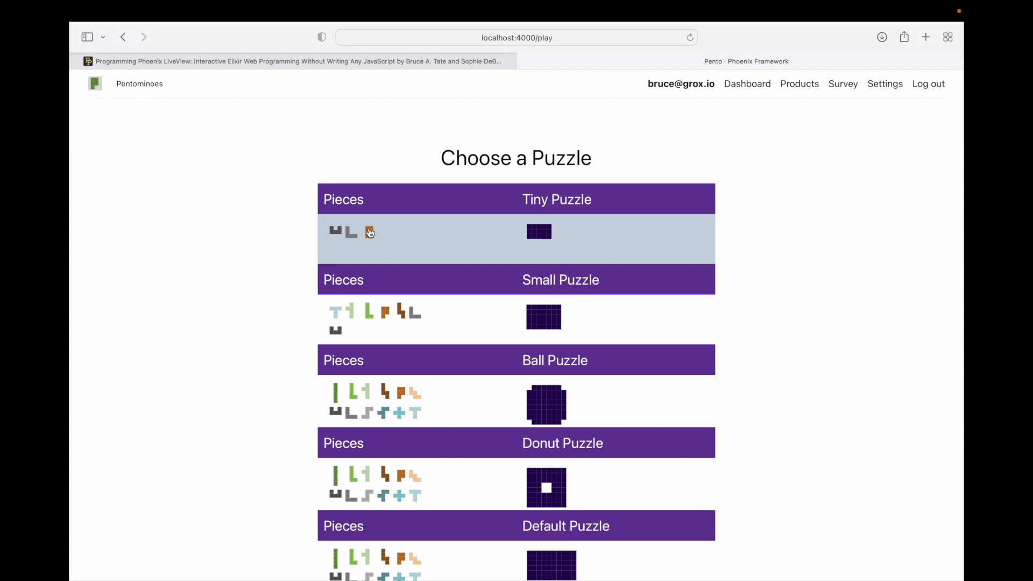
mouse_move(366, 308)
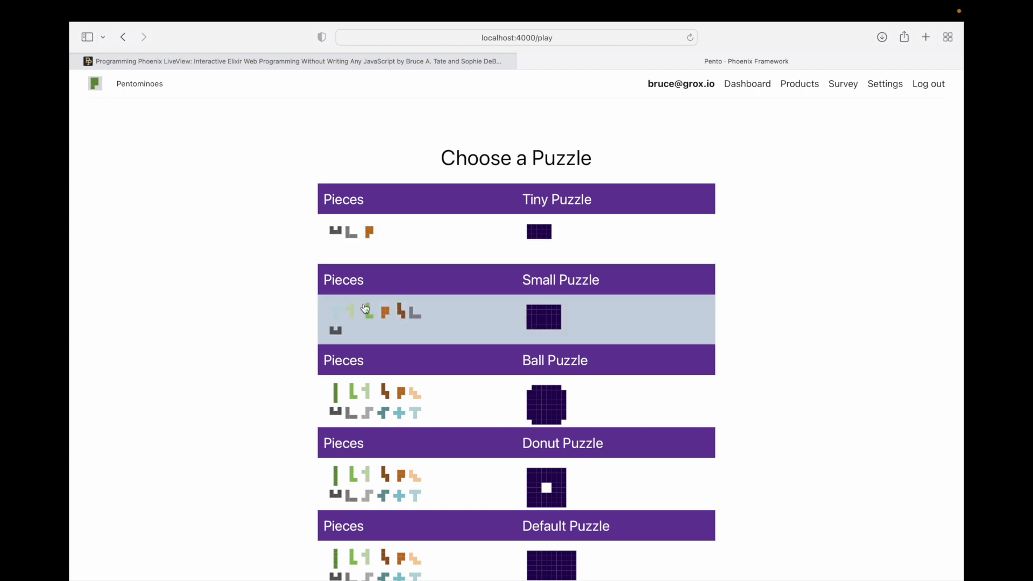
mouse_move(366, 481)
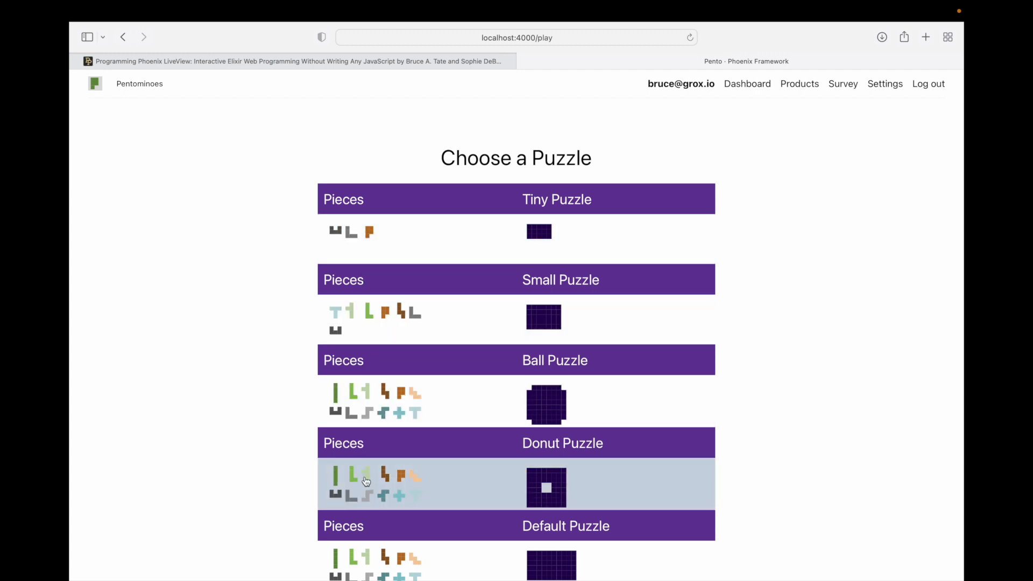
mouse_move(362, 249)
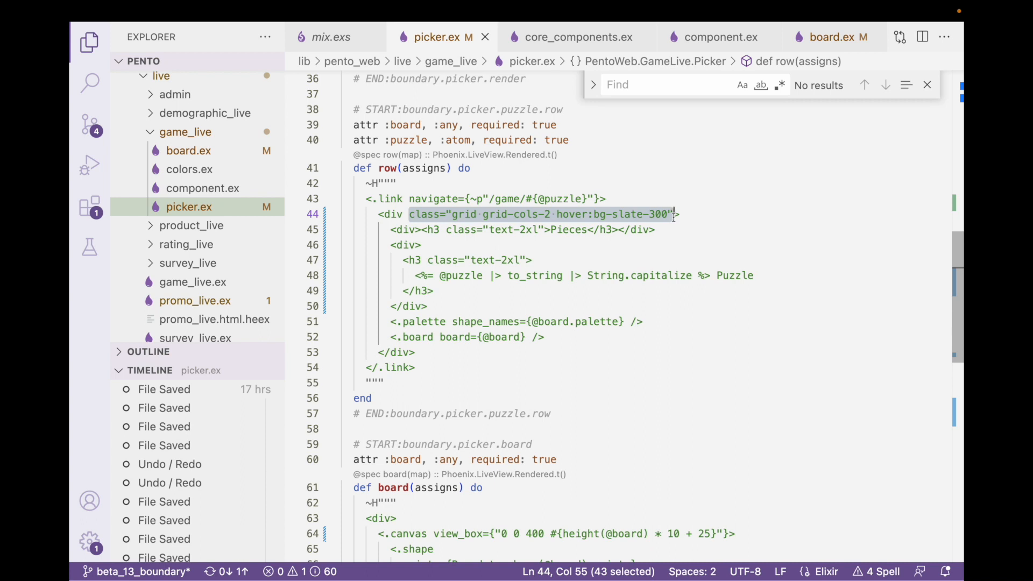
click(411, 183)
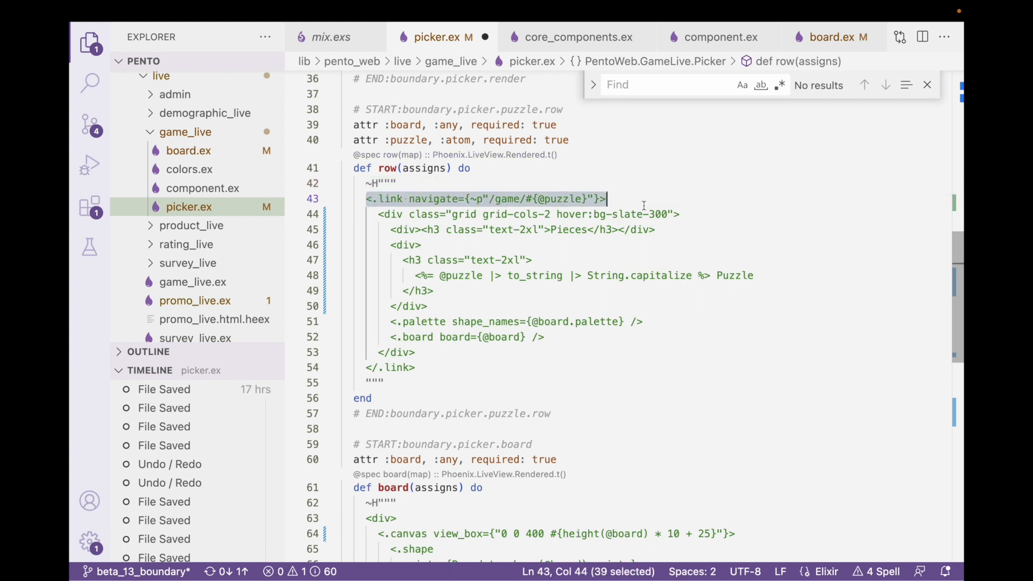
mouse_move(629, 192)
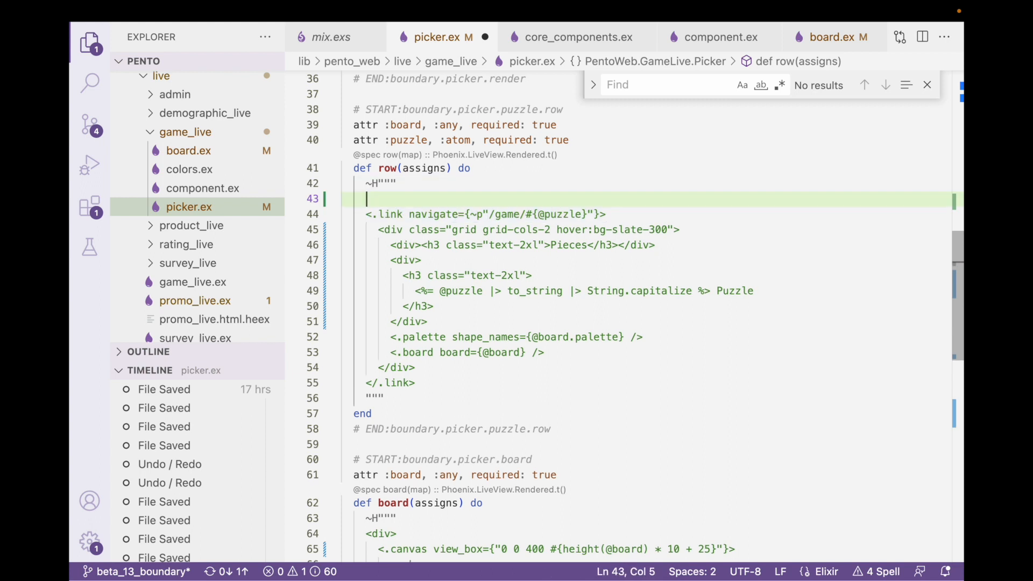
text(<)
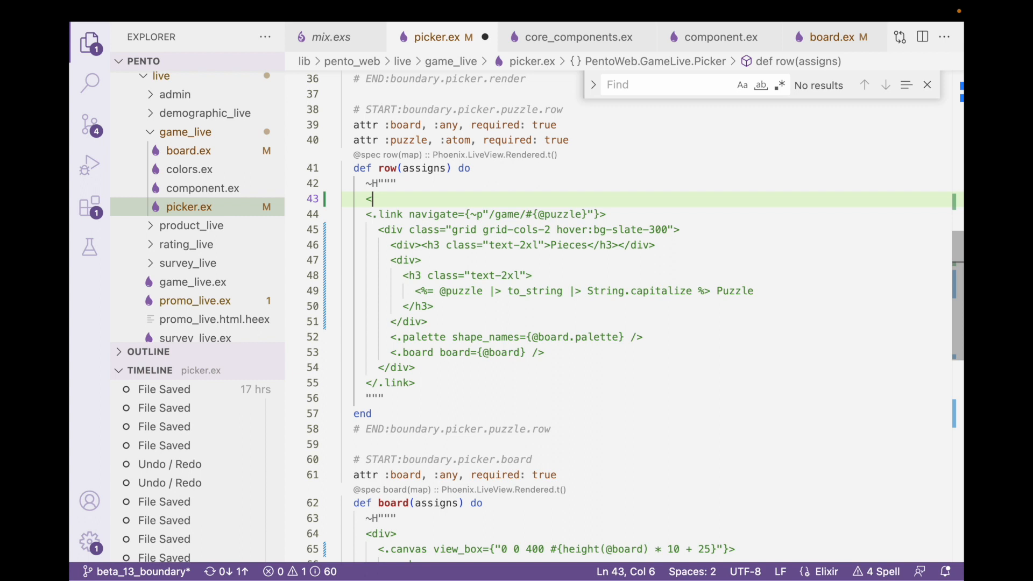
text(%=)
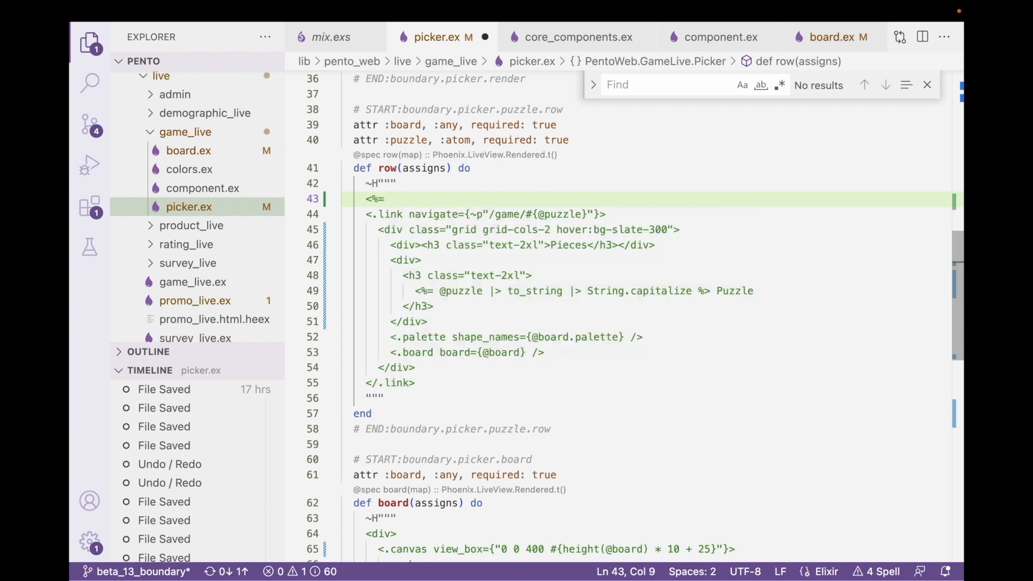
text(link()
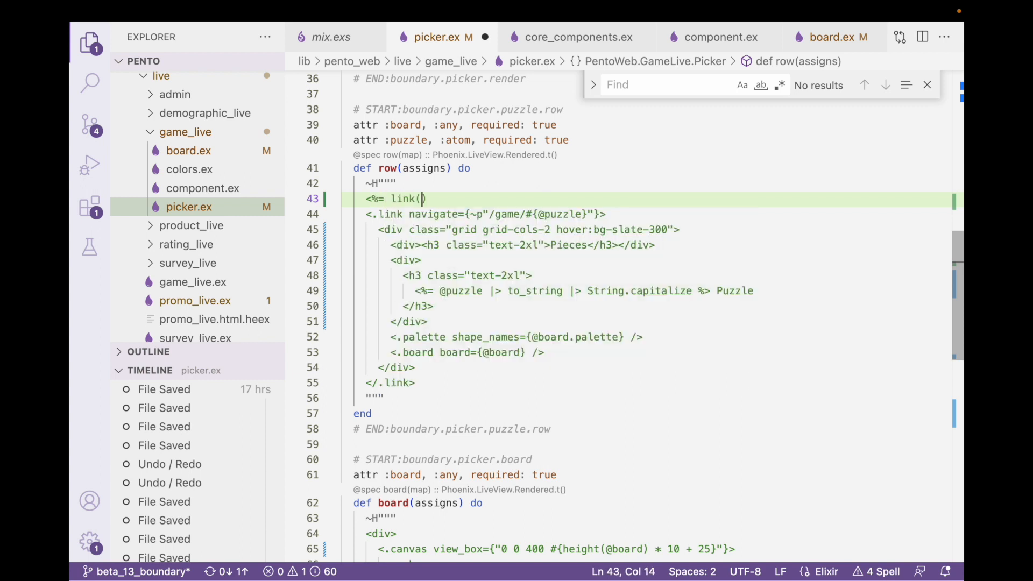
text(arg)
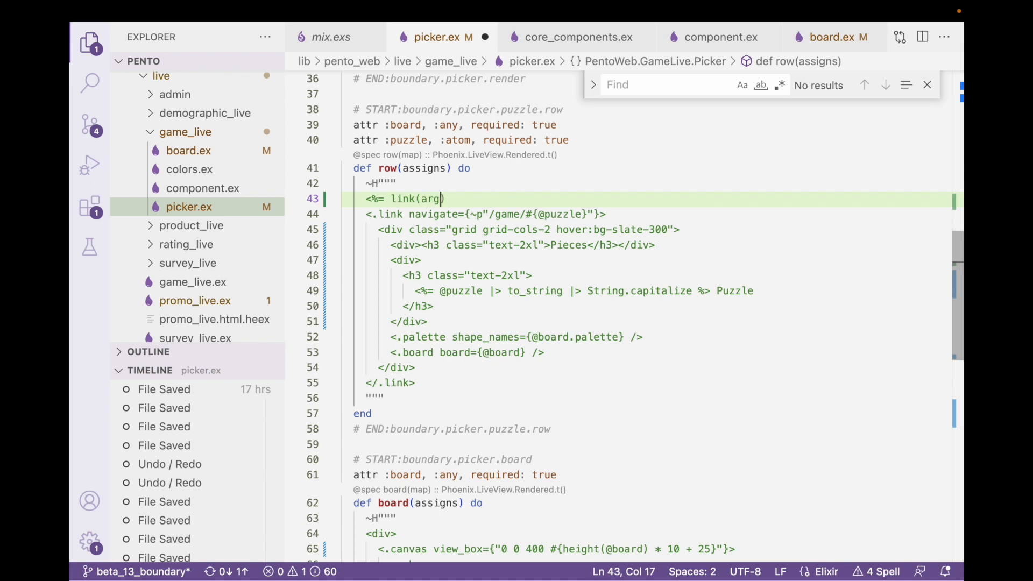
text(, arg2)
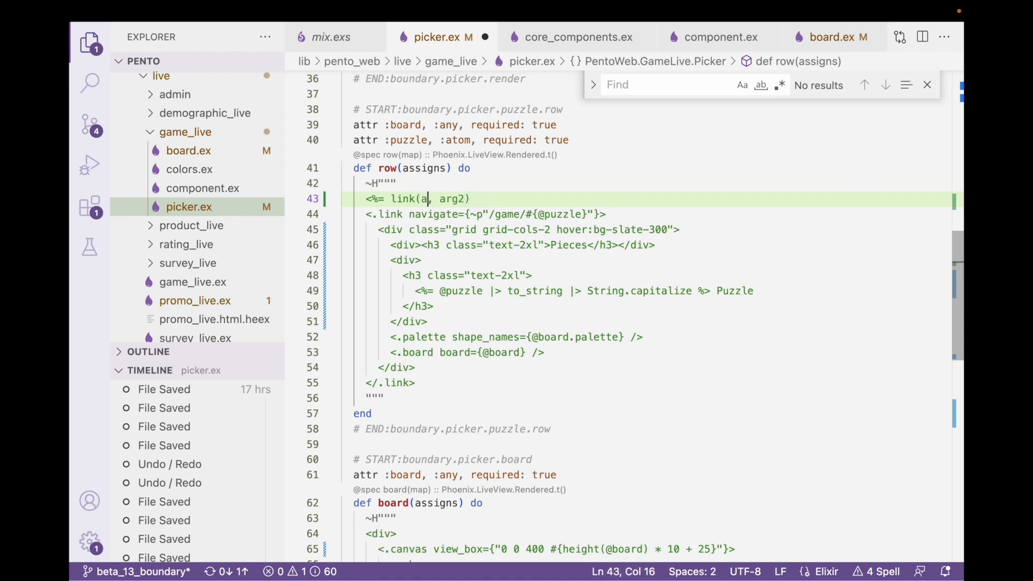
text(url...)
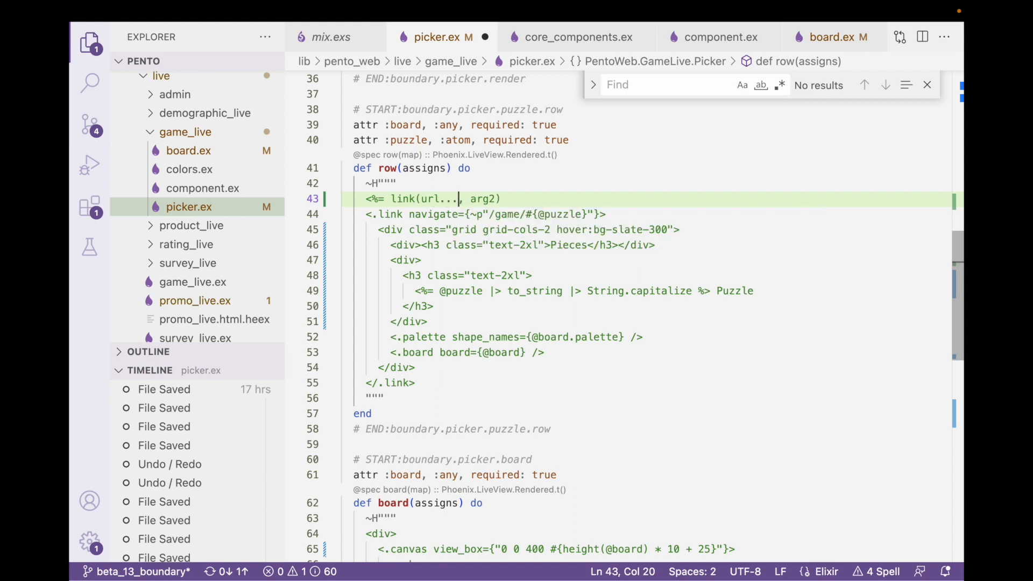
double_click(482, 199)
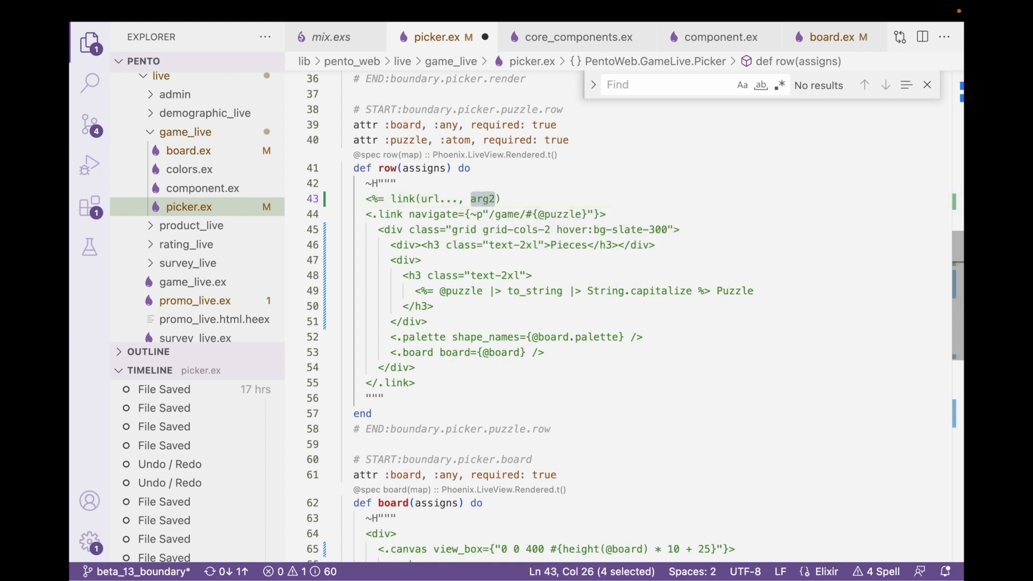
text("")
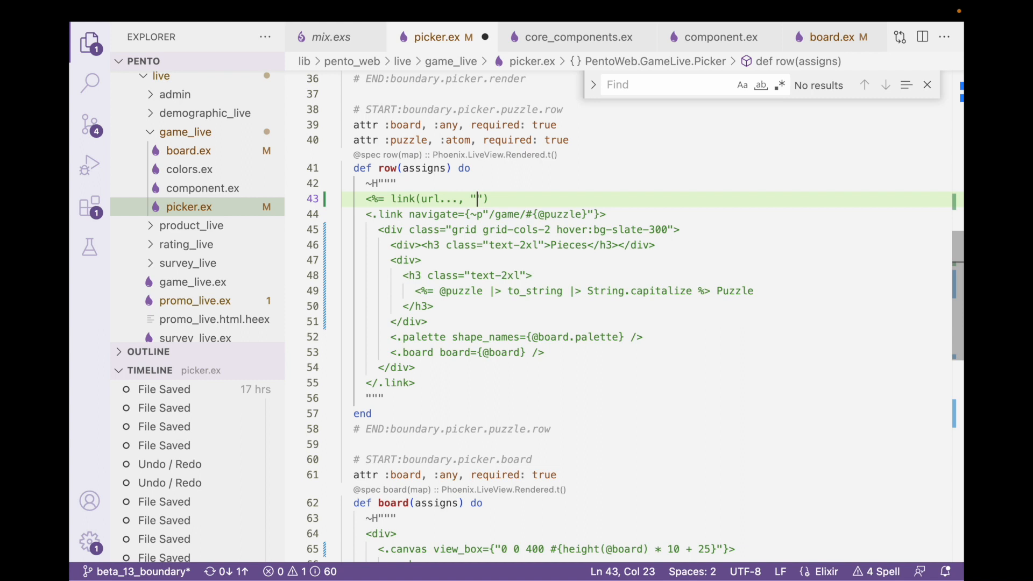
text(this is)
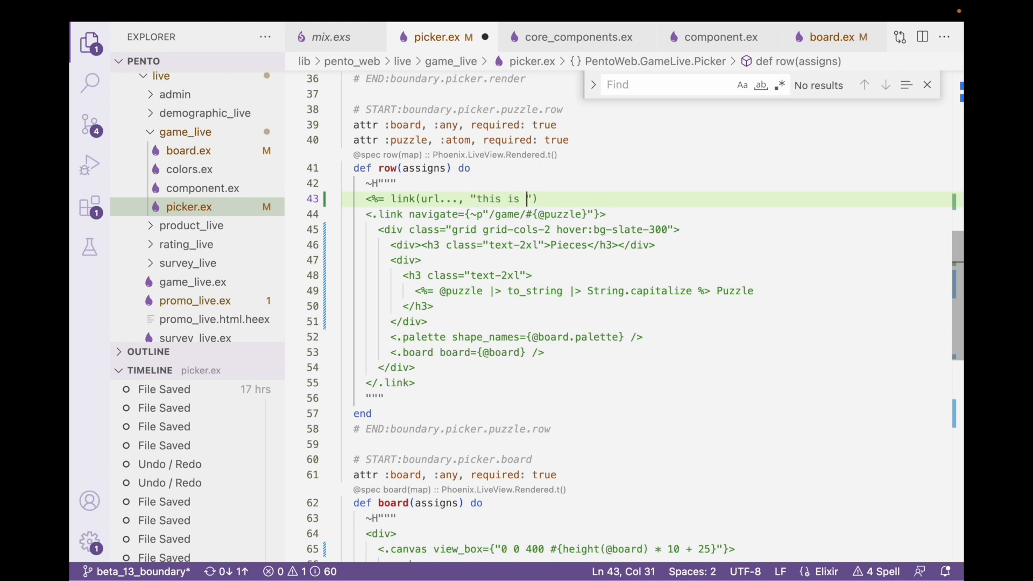
text(the link tex)
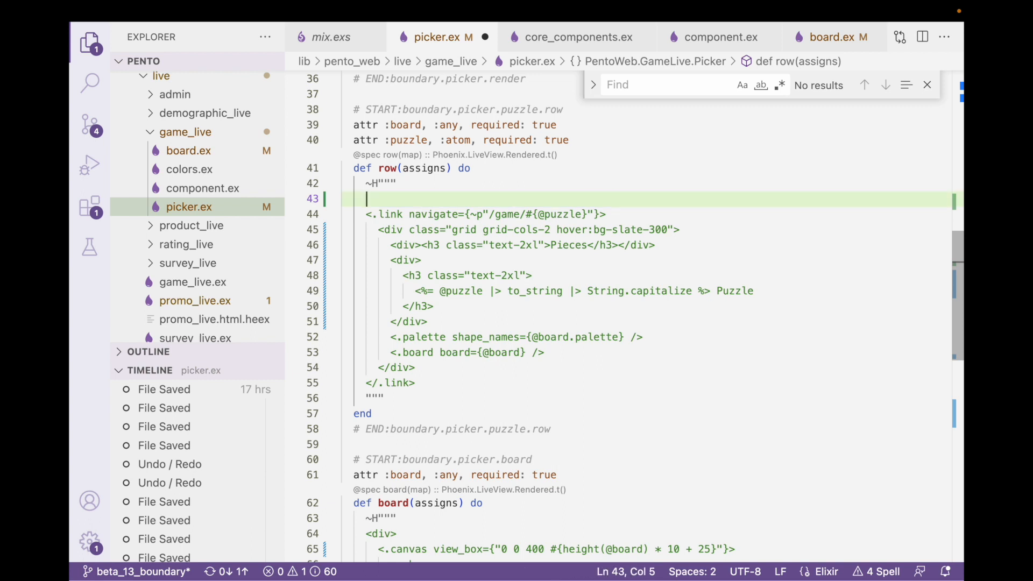
key(Backspace)
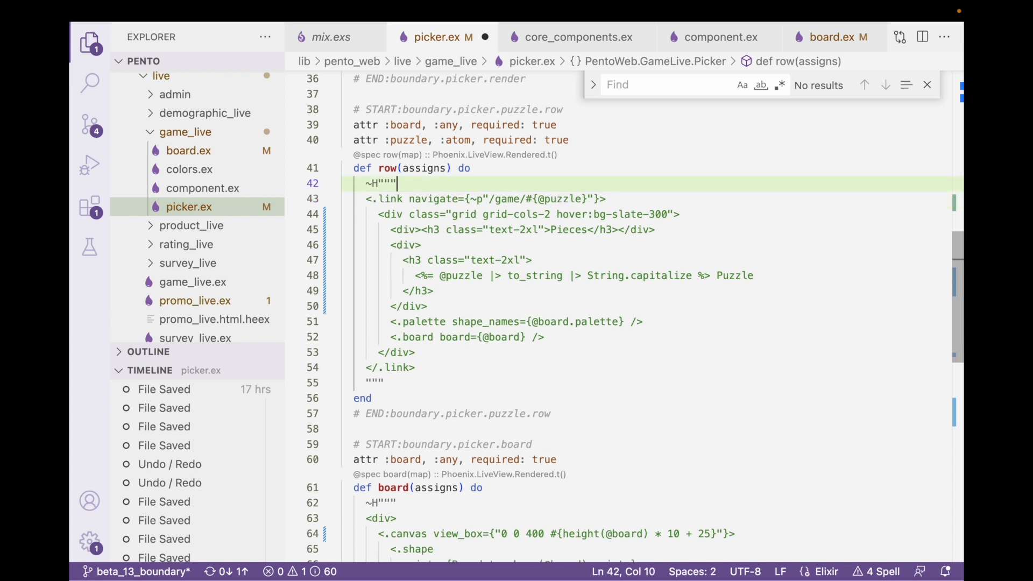
double_click(392, 199)
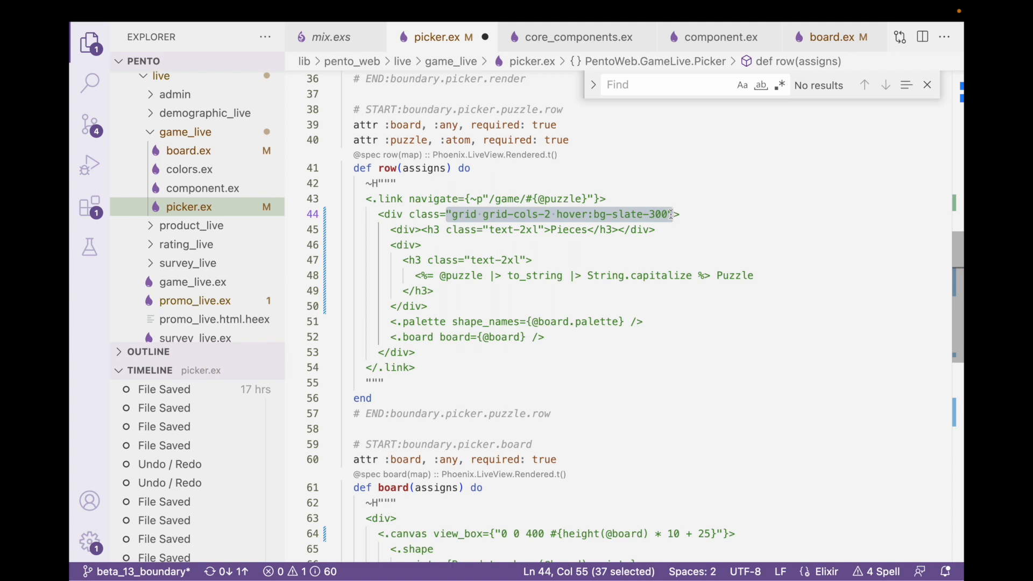
mouse_move(436, 229)
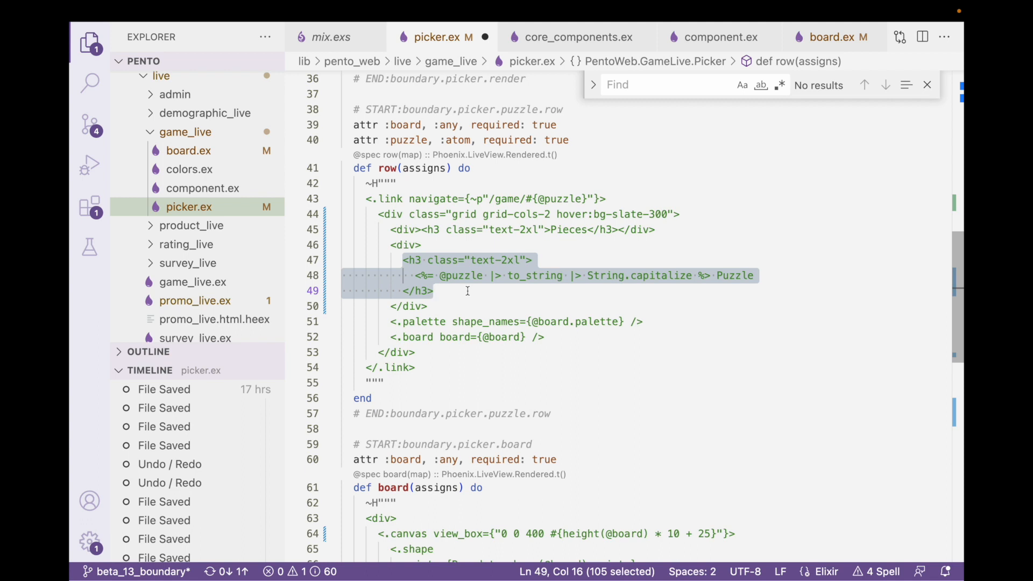
click(390, 322)
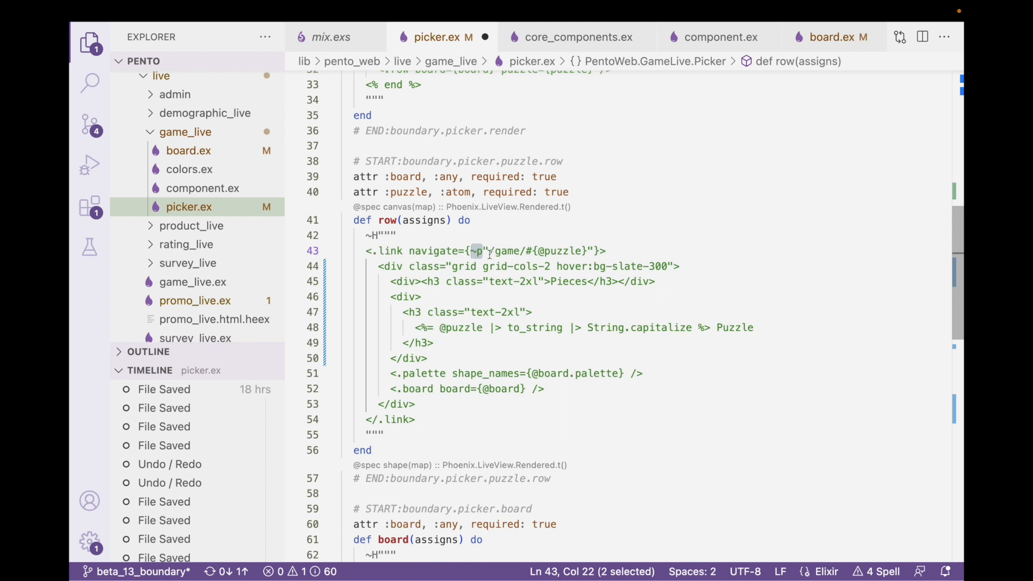
click(488, 251)
text(/)
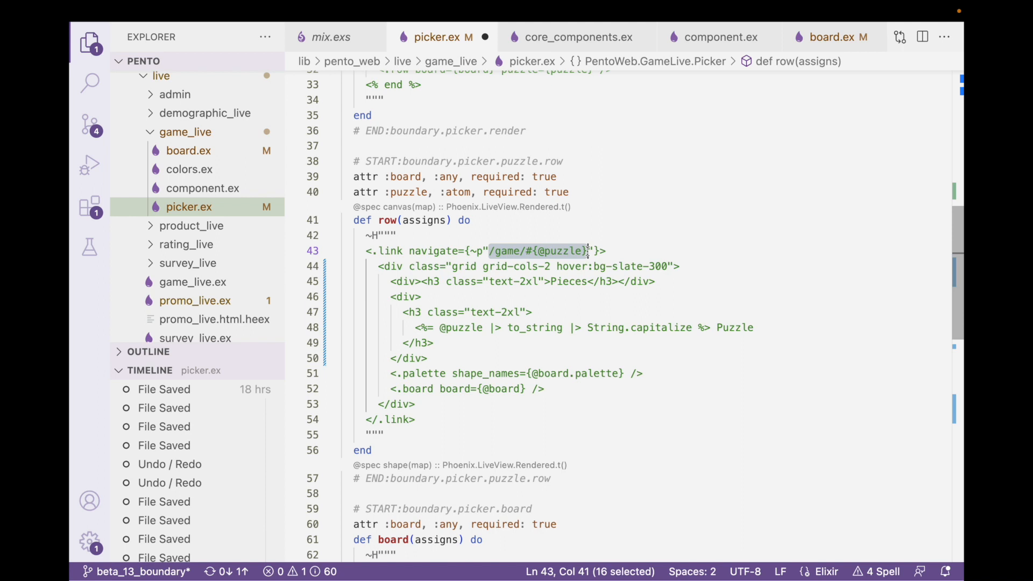
click(487, 250)
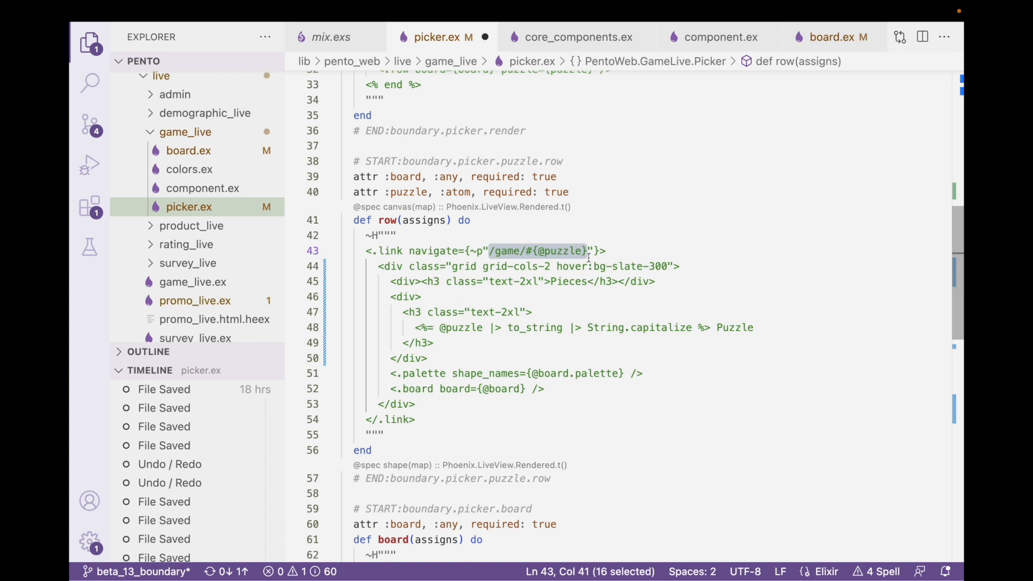
key(Ctrl+f)
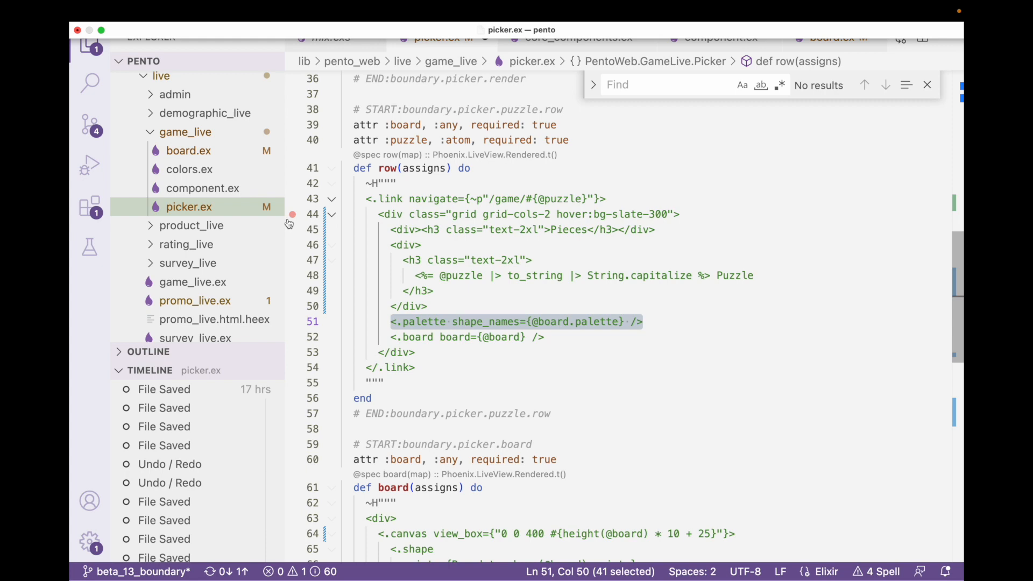
mouse_move(190, 564)
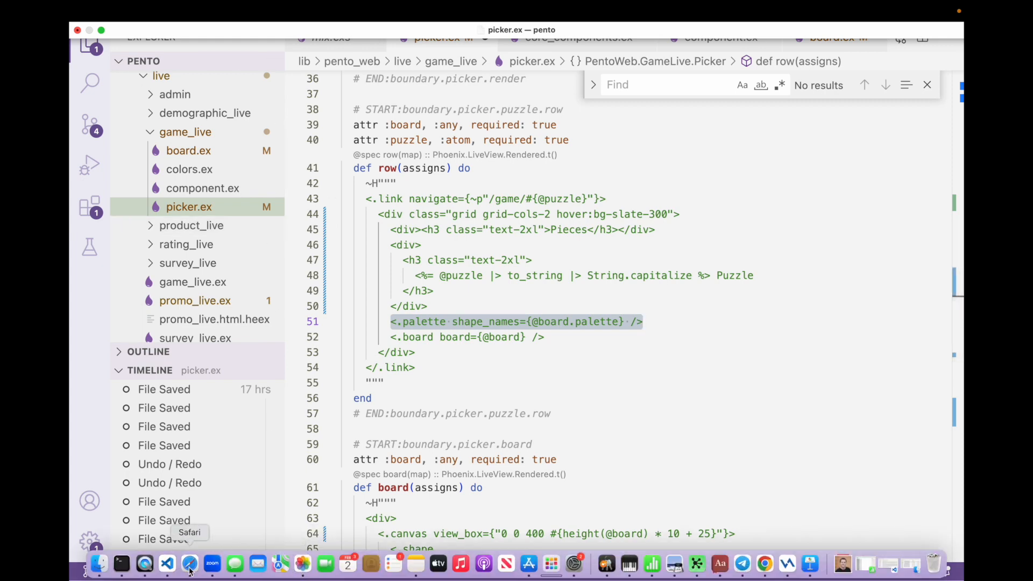
Switch to Safari, open the Products listing, and bring up the New Product form
click(190, 564)
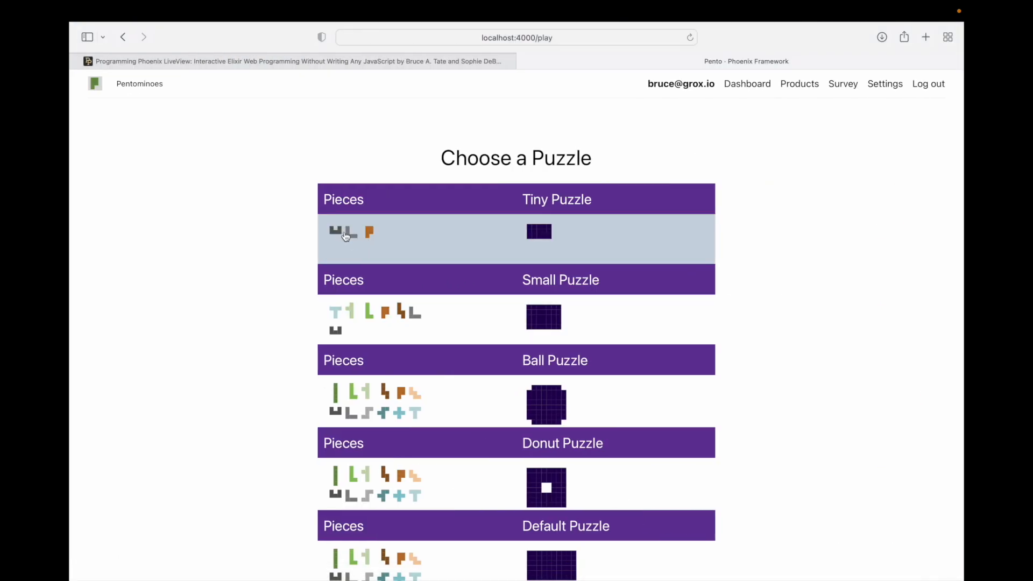
mouse_move(784, 167)
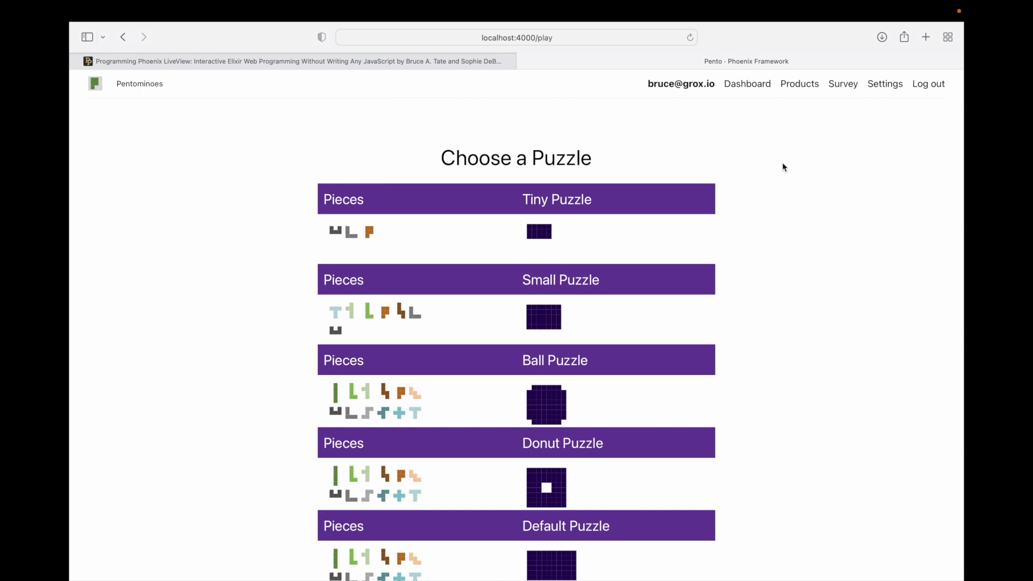
mouse_move(802, 89)
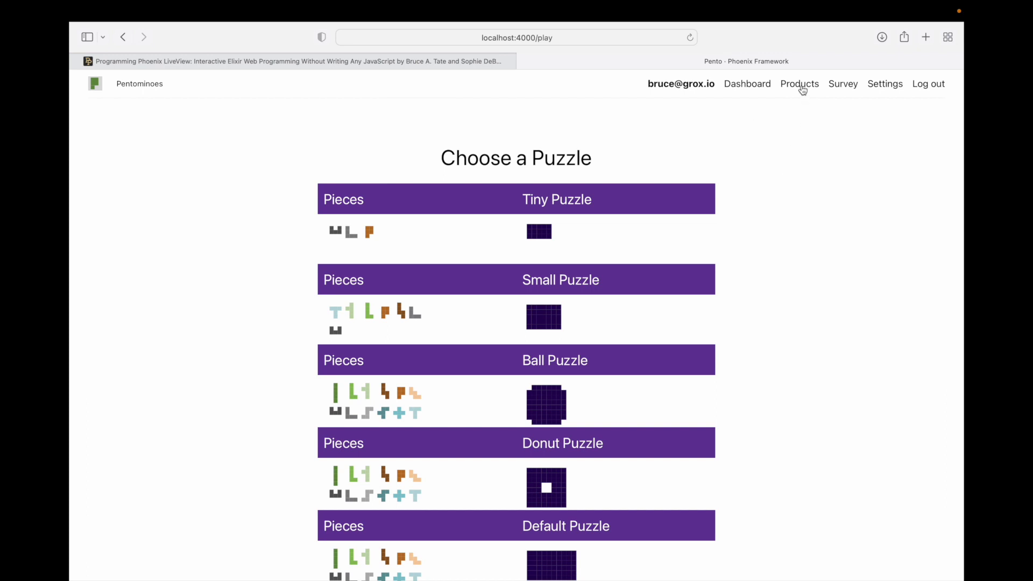
click(799, 84)
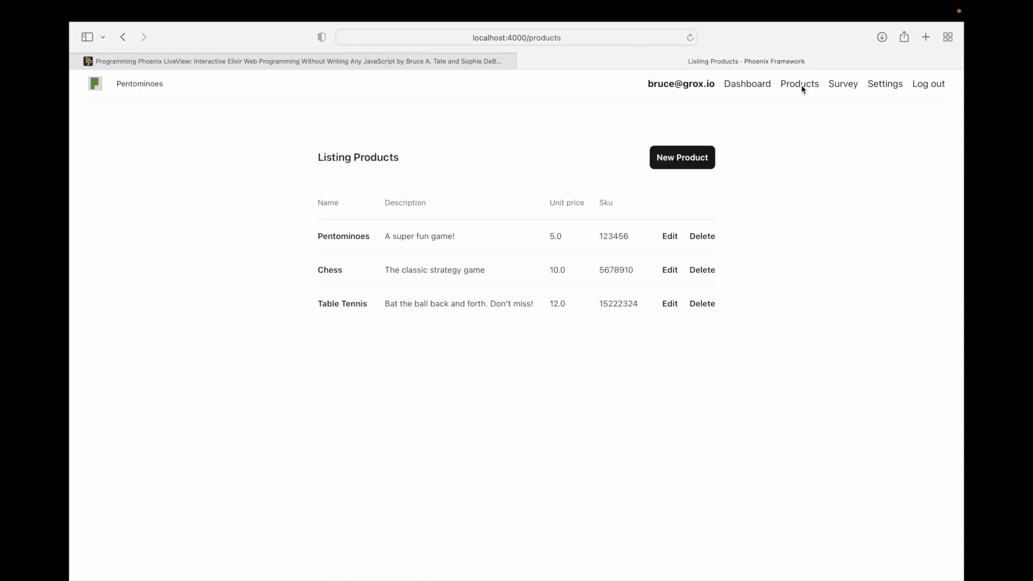
mouse_move(682, 158)
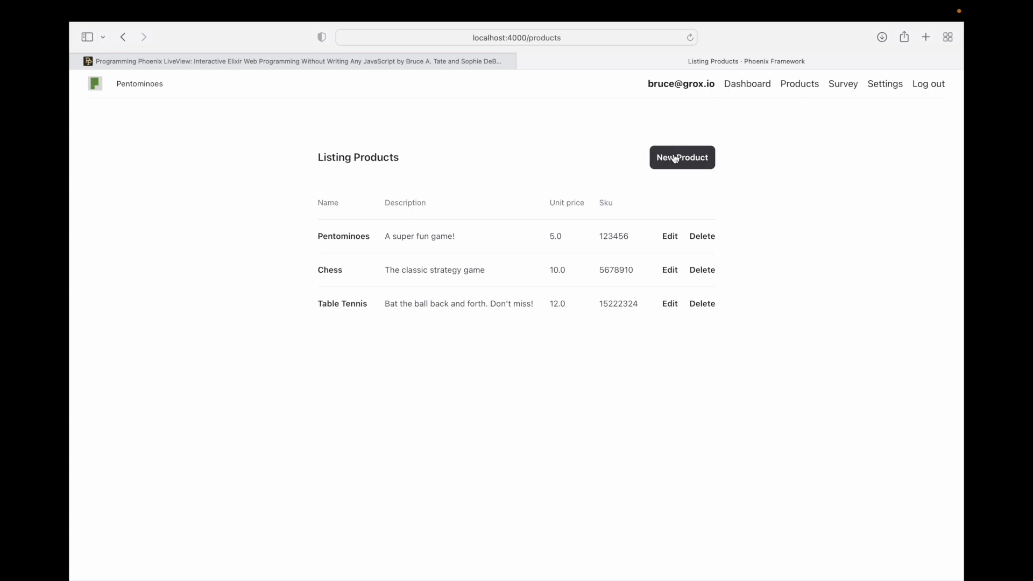
click(682, 157)
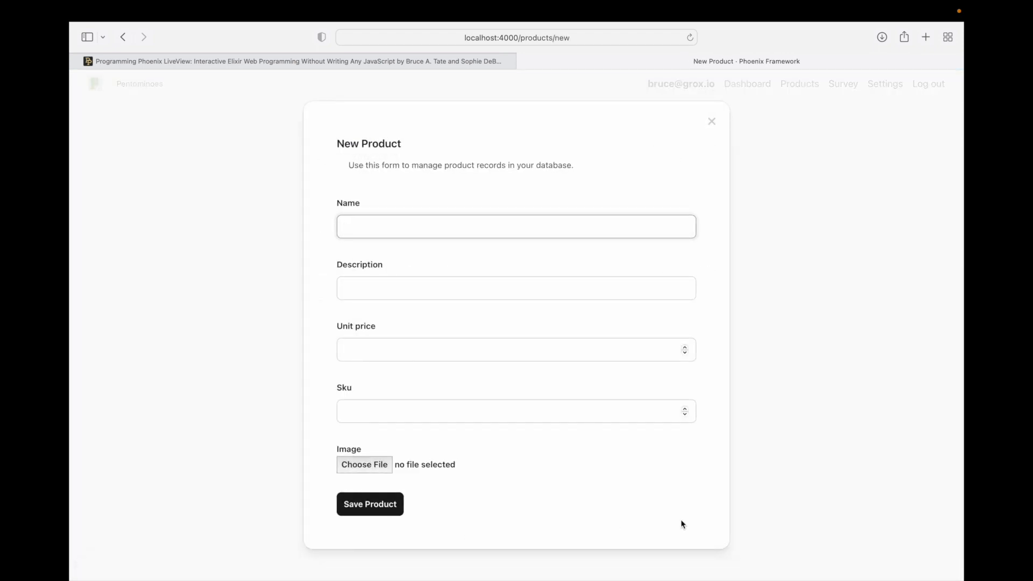
mouse_move(614, 162)
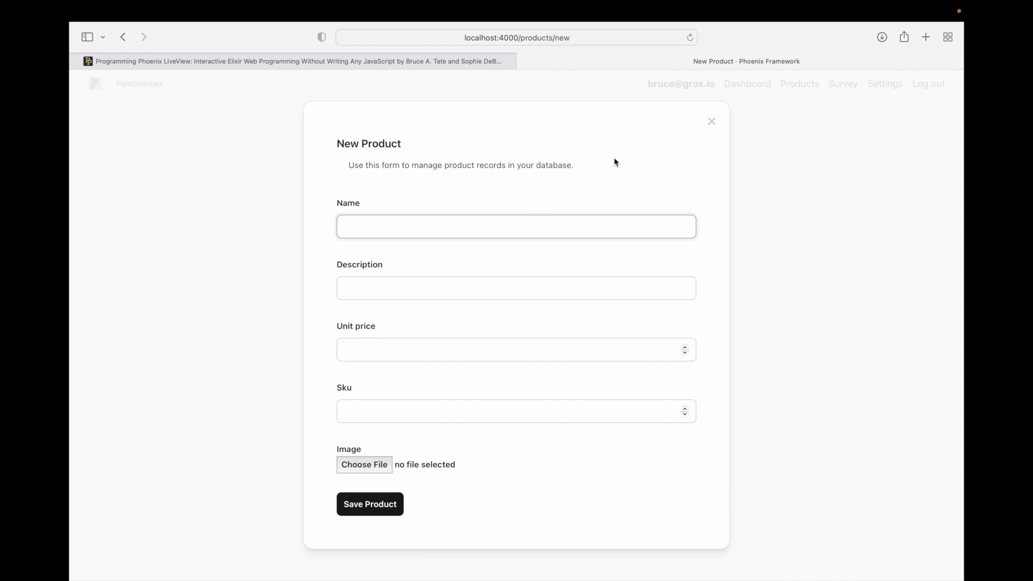
mouse_move(688, 504)
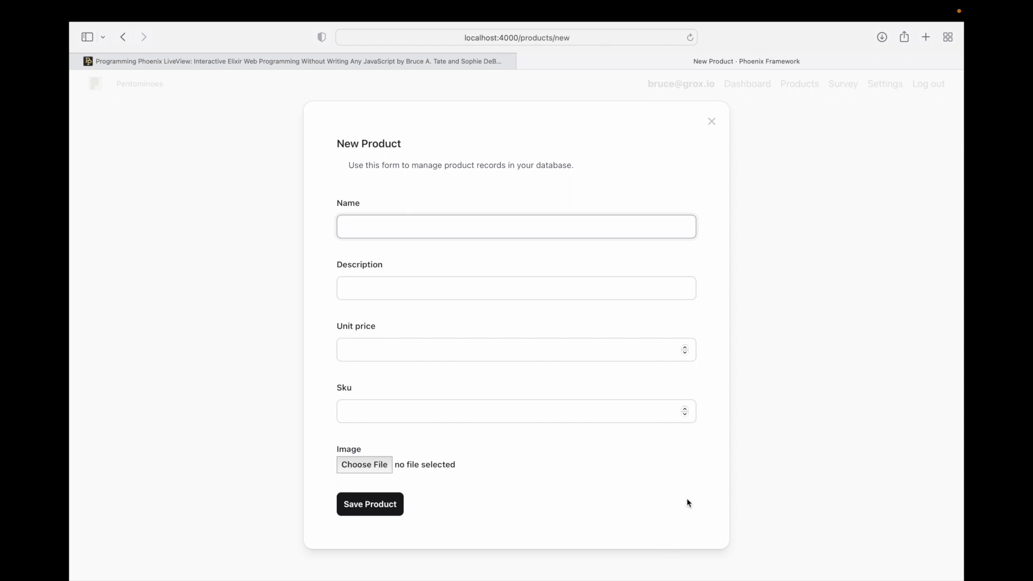
mouse_move(675, 501)
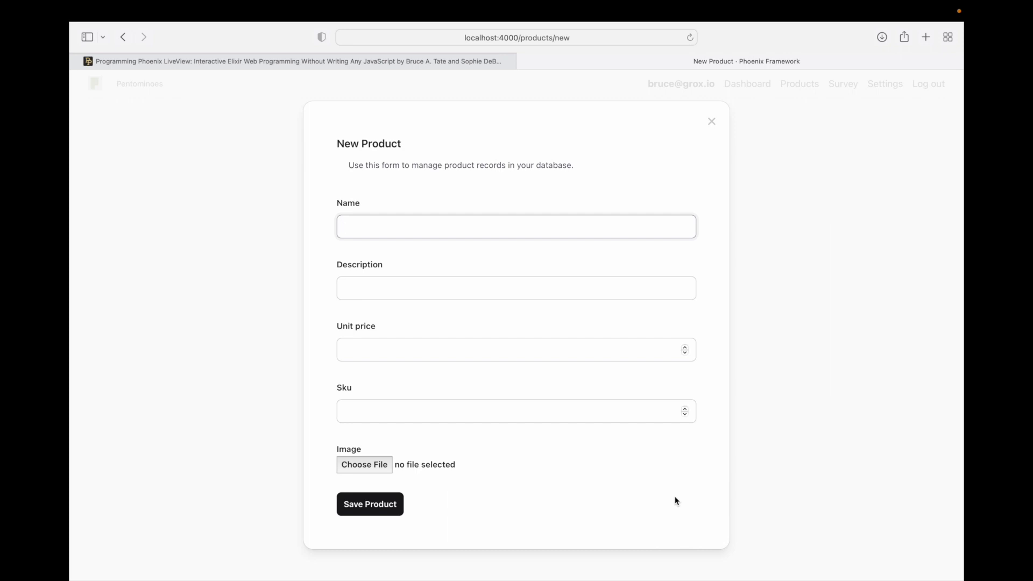
Close the New Product modal without saving, returning to Listing Products
click(516, 226)
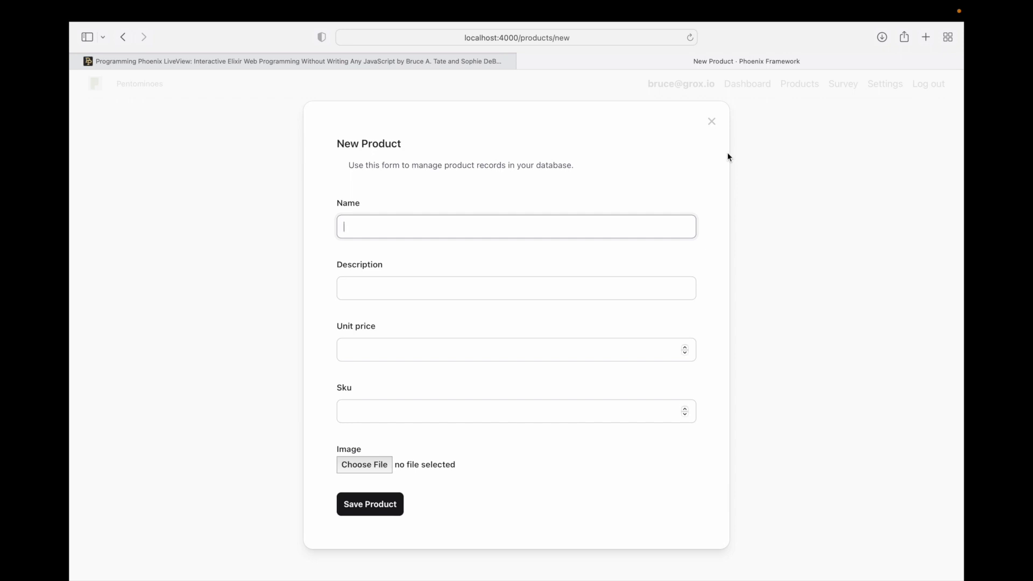
mouse_move(714, 127)
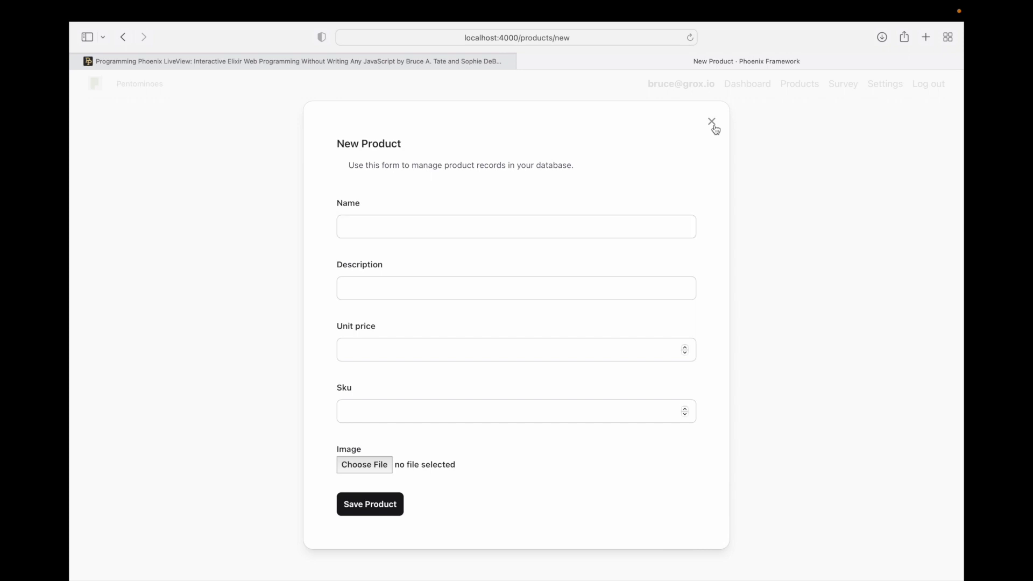
click(711, 123)
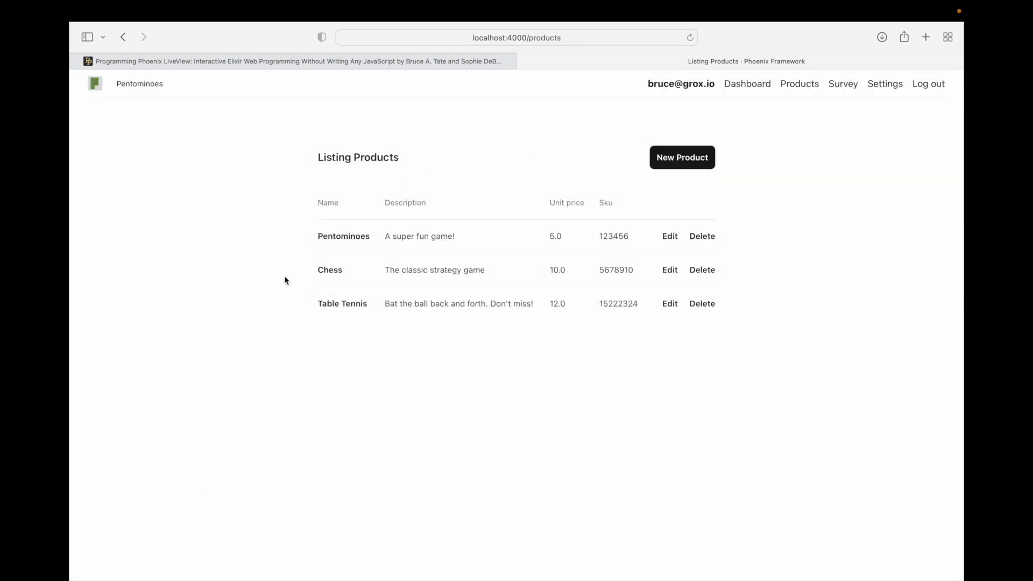
mouse_move(191, 508)
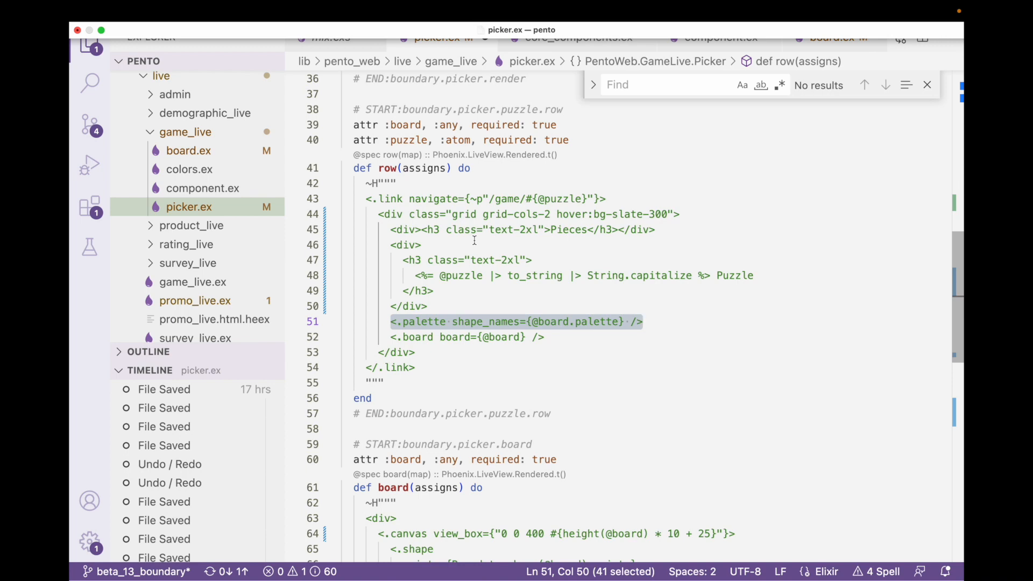
mouse_move(507, 255)
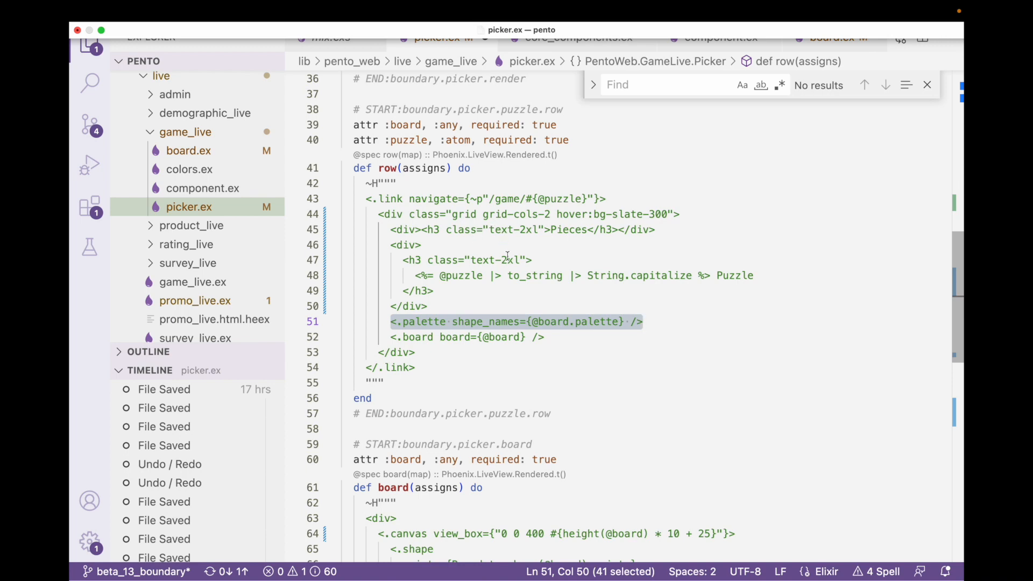
Scroll picker.ex to the top and search for 'core component' to open core_components.ex
scroll(up, 3)
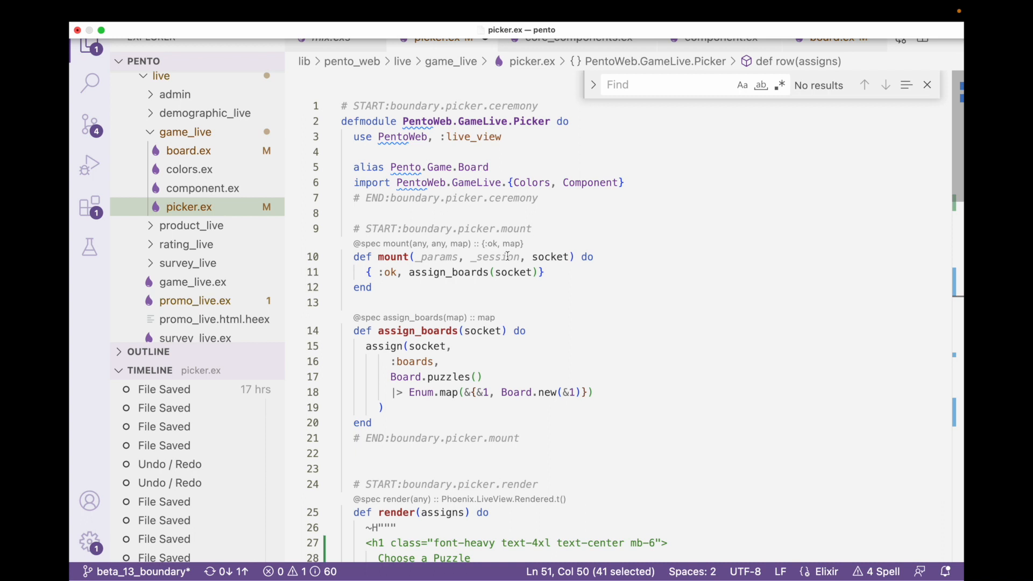
text(core)
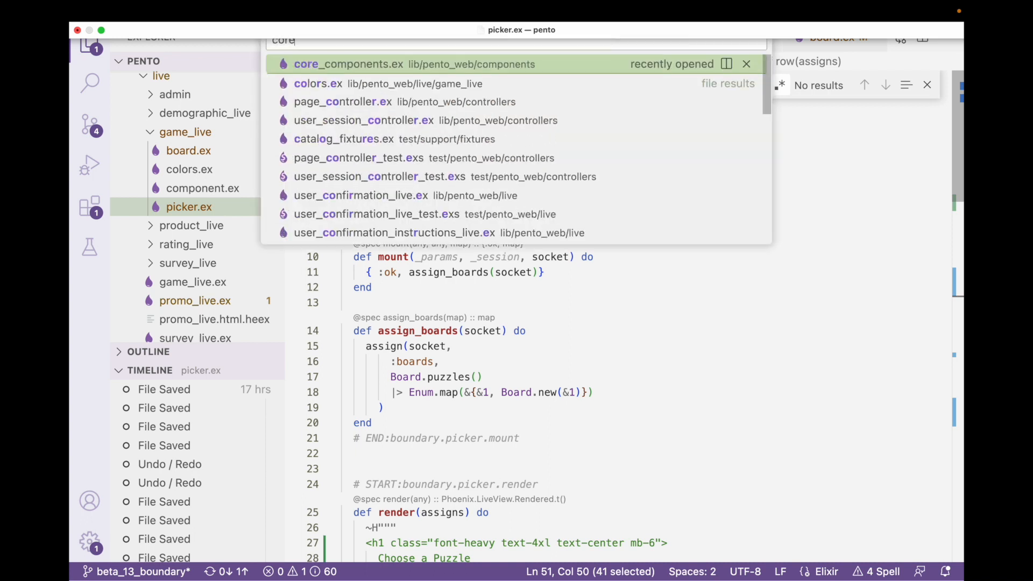
text(components)
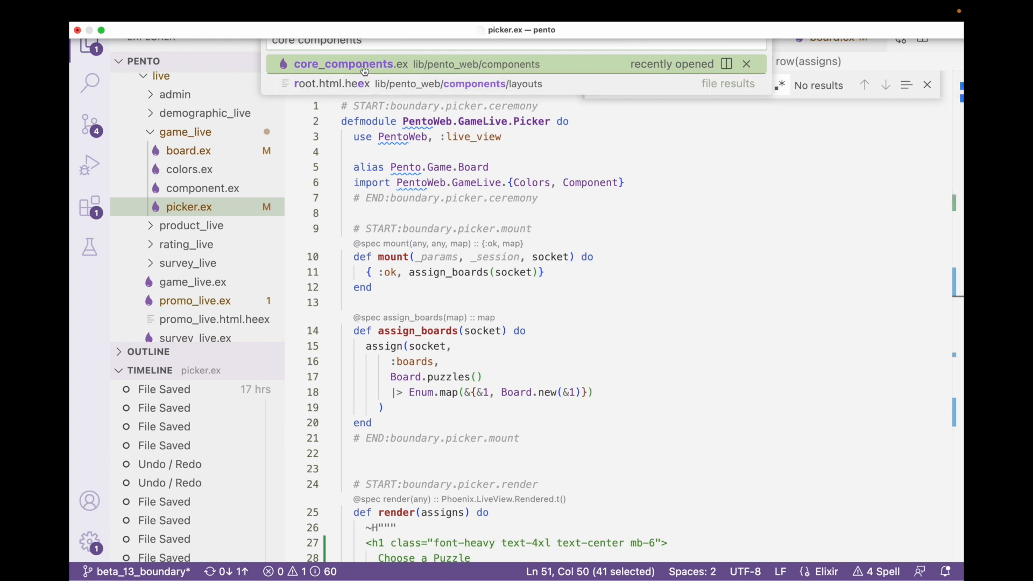
click(344, 64)
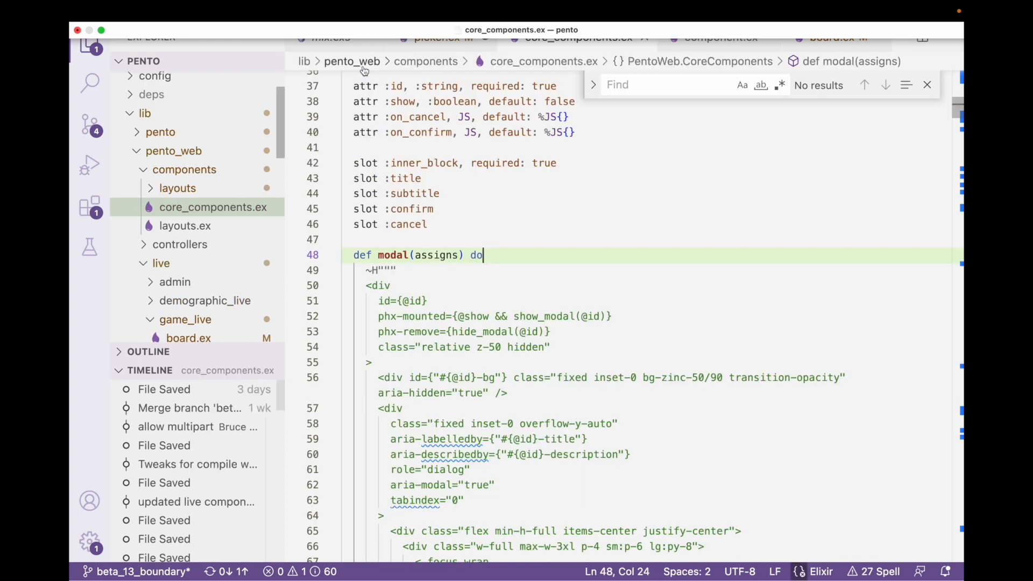
scroll(up, 3)
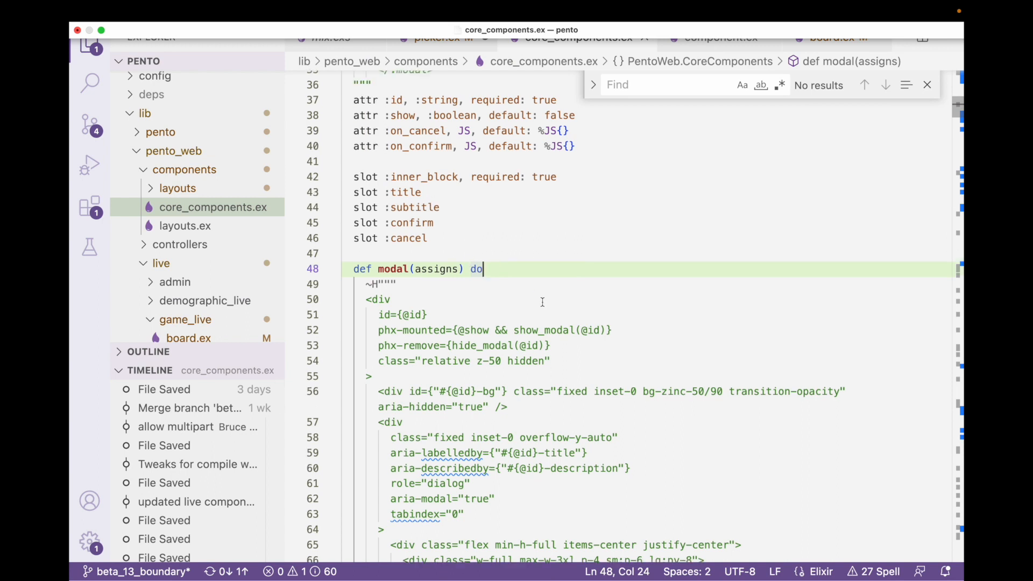
scroll(up, 3)
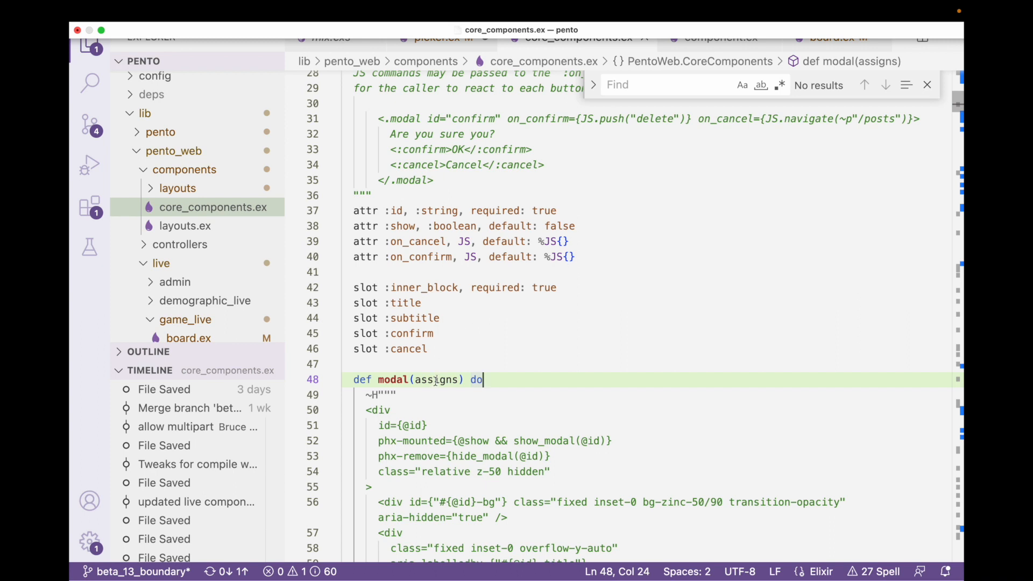
double_click(435, 380)
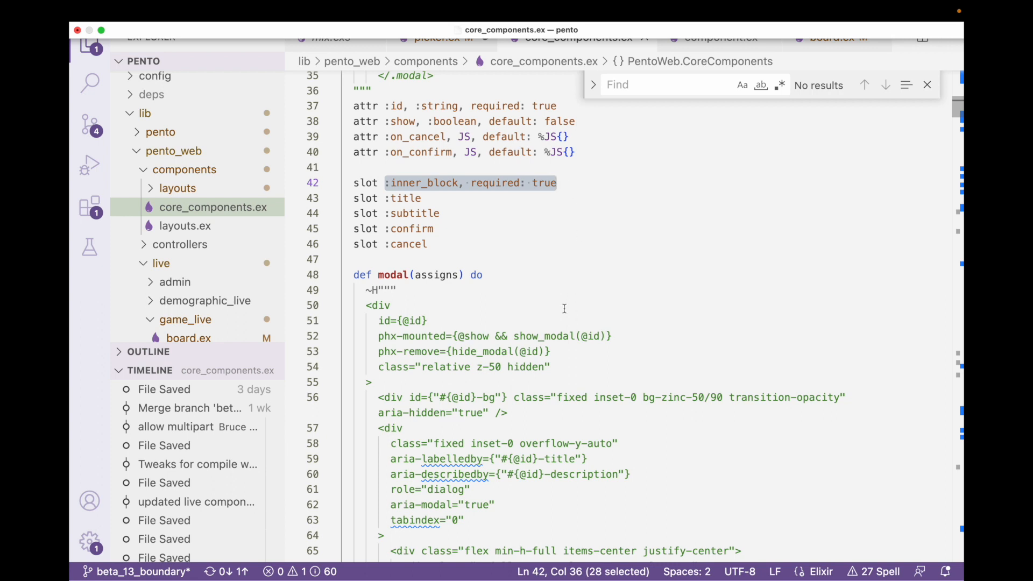
scroll(down, 3)
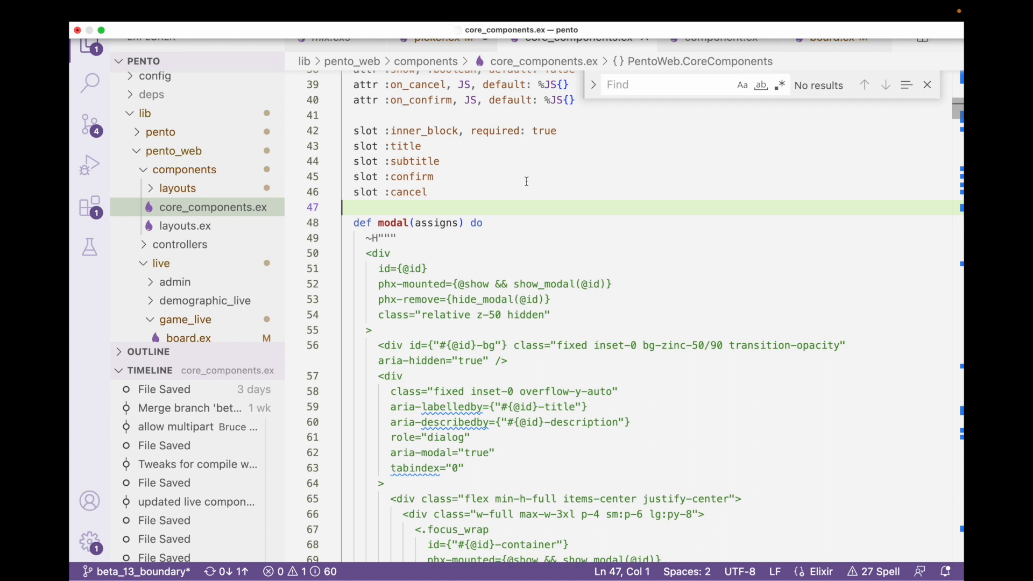
double_click(424, 130)
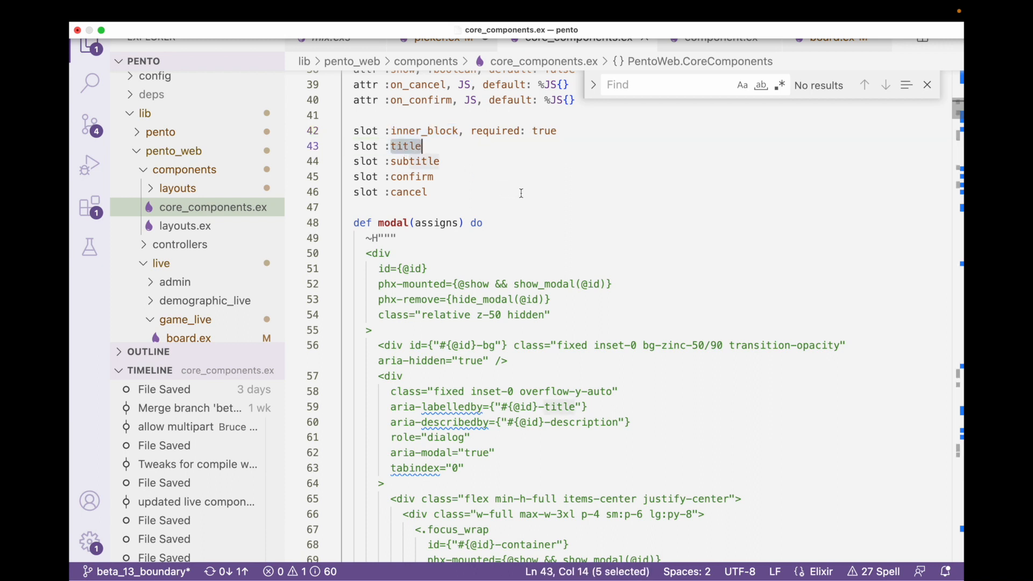
scroll(down, 3)
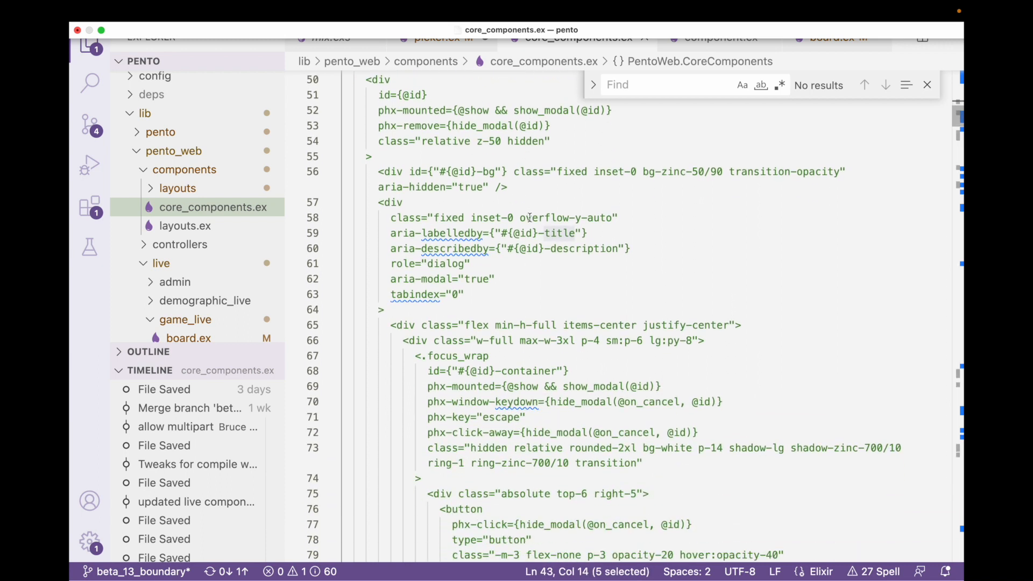
scroll(down, 3)
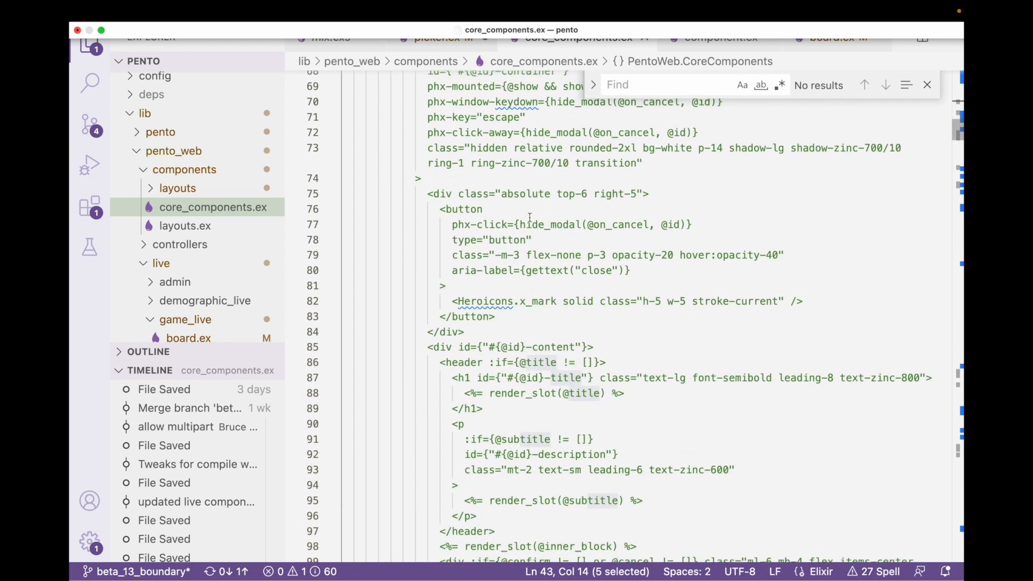
scroll(down, 3)
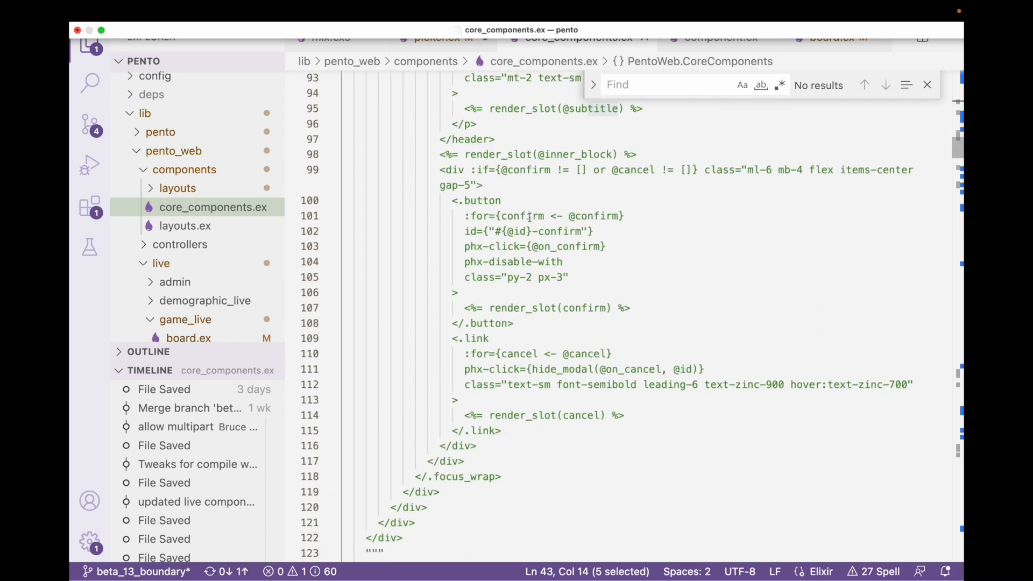
scroll(down, 3)
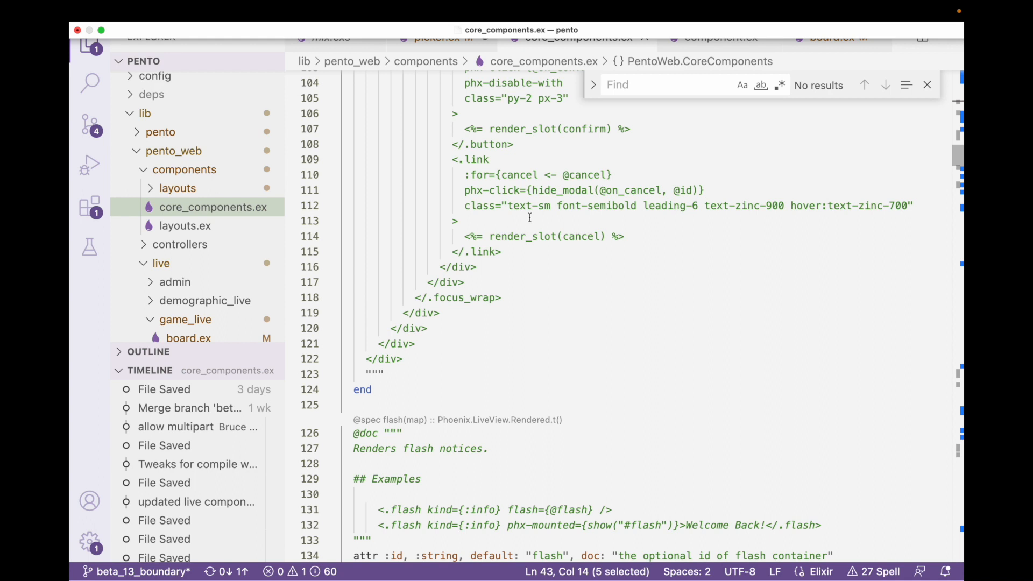
mouse_move(467, 236)
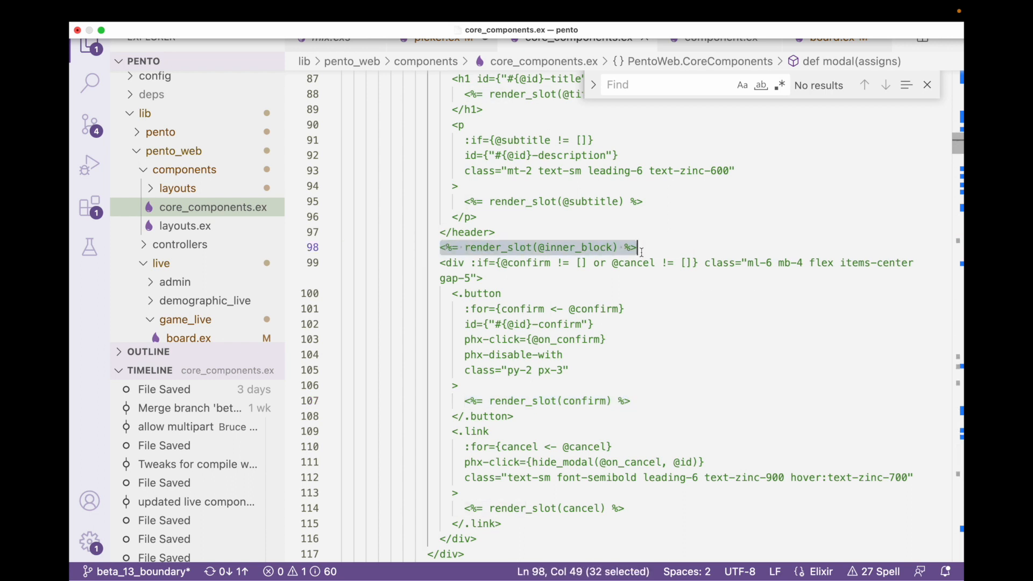
scroll(up, 3)
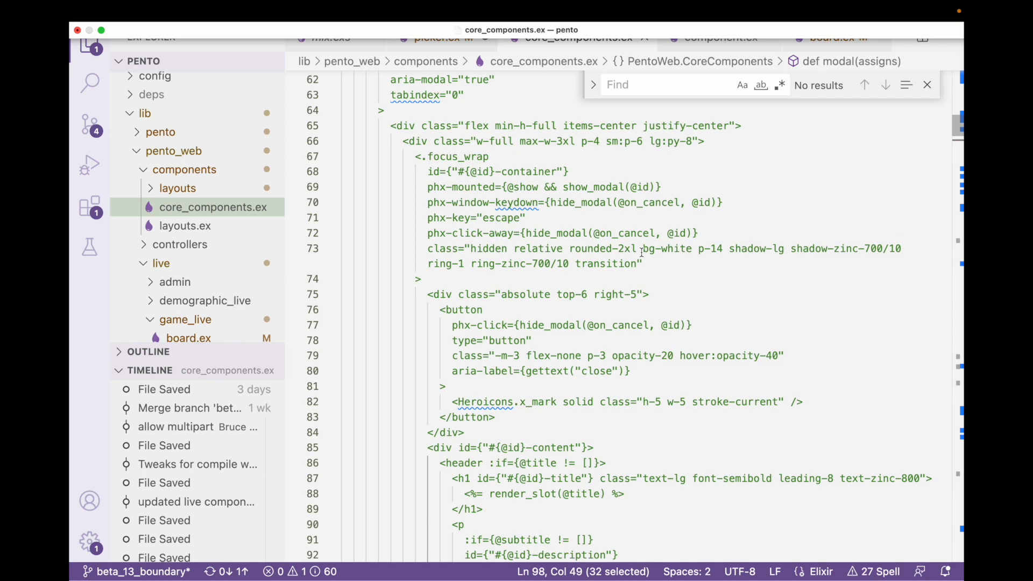
scroll(down, 3)
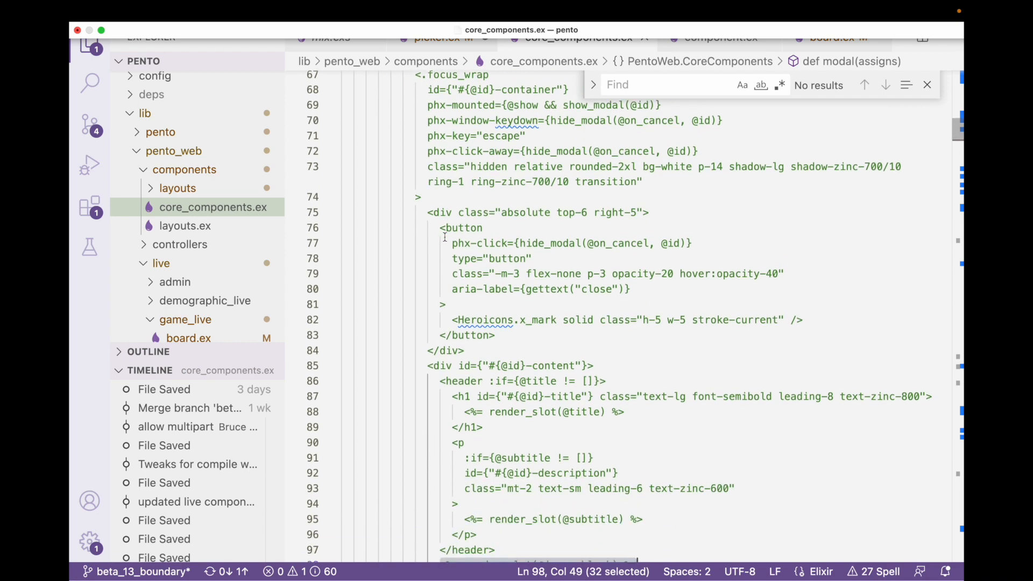
scroll(down, 3)
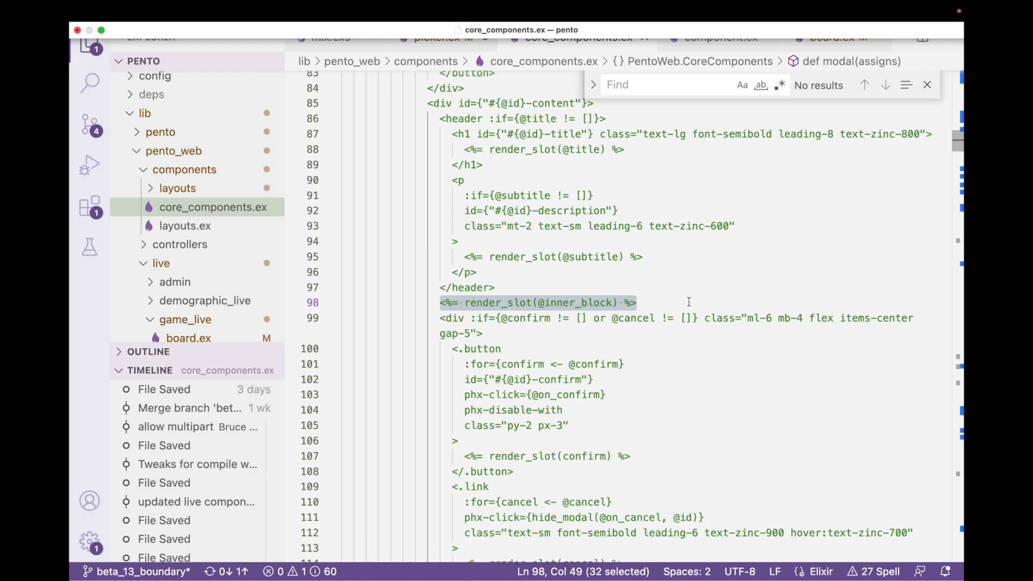
scroll(up, 3)
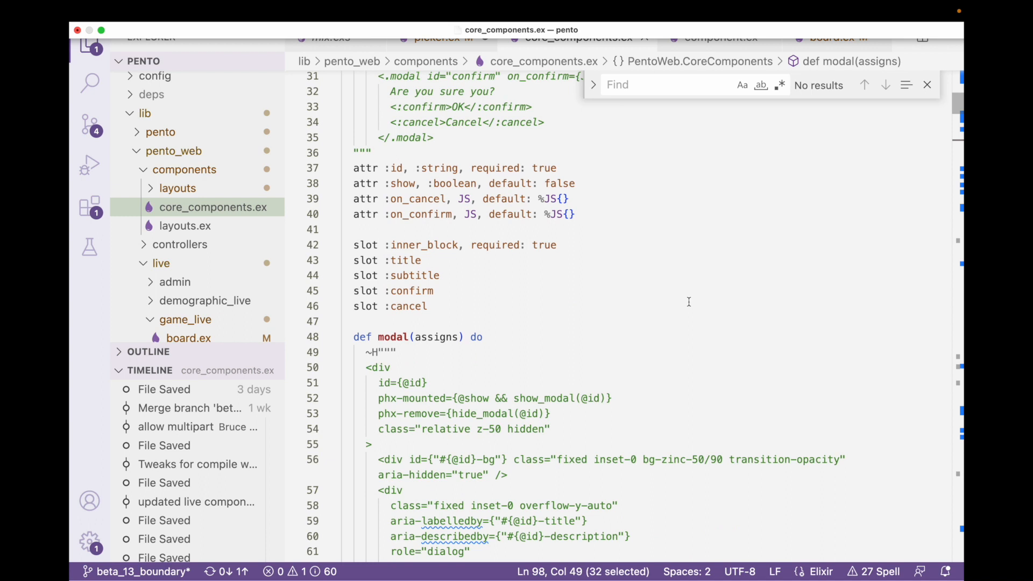
scroll(up, 3)
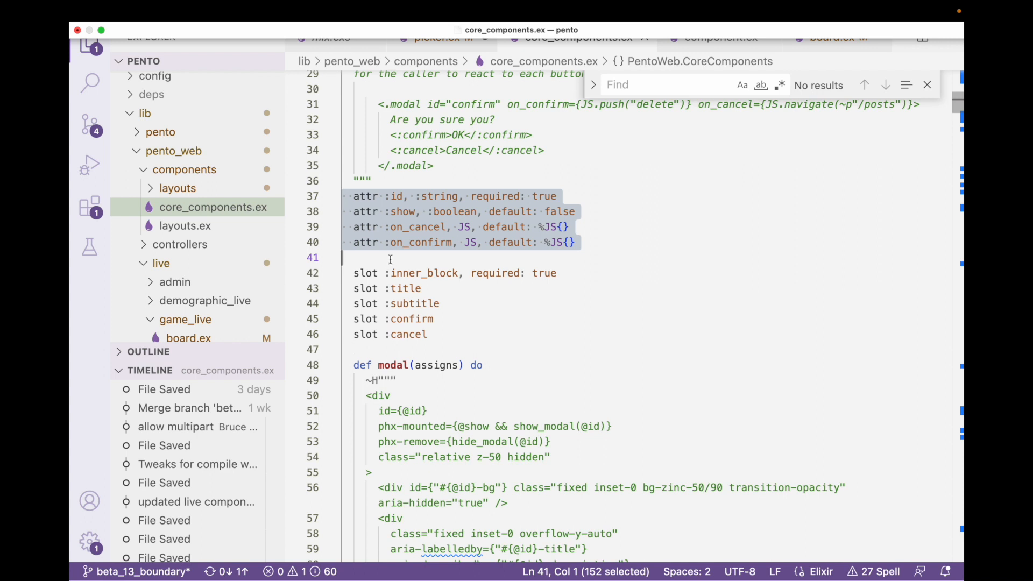
click(446, 211)
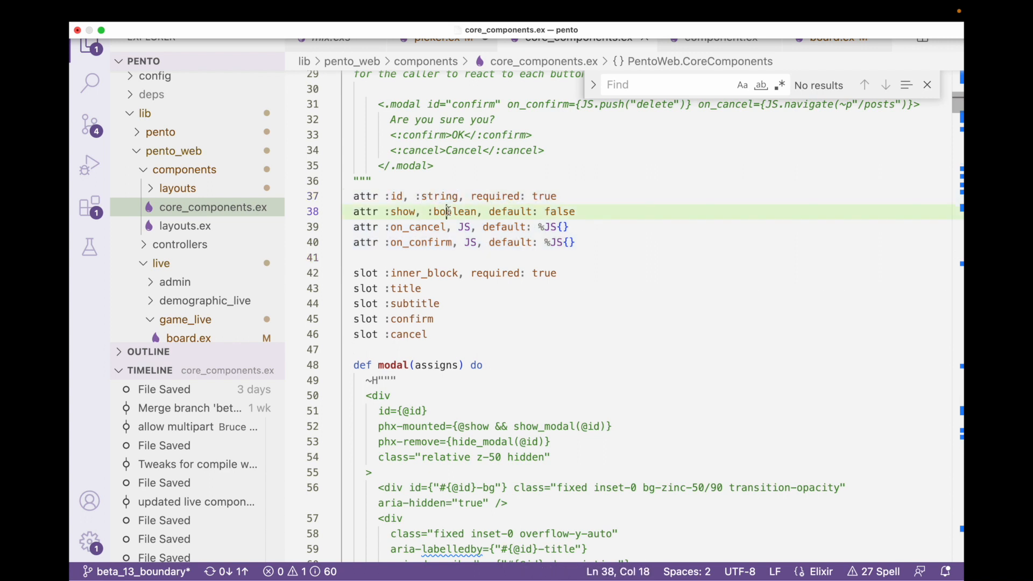
double_click(454, 212)
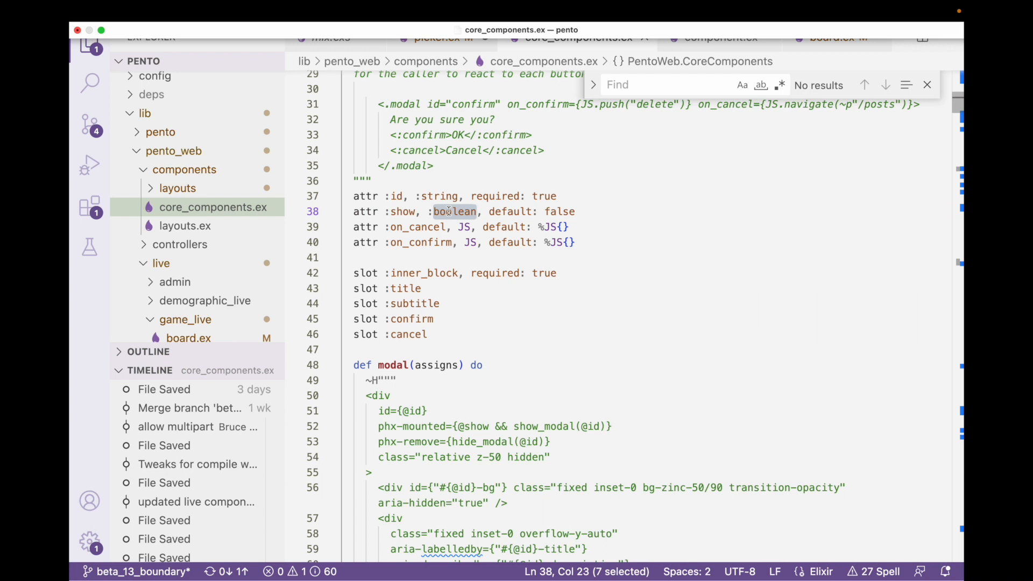
click(626, 212)
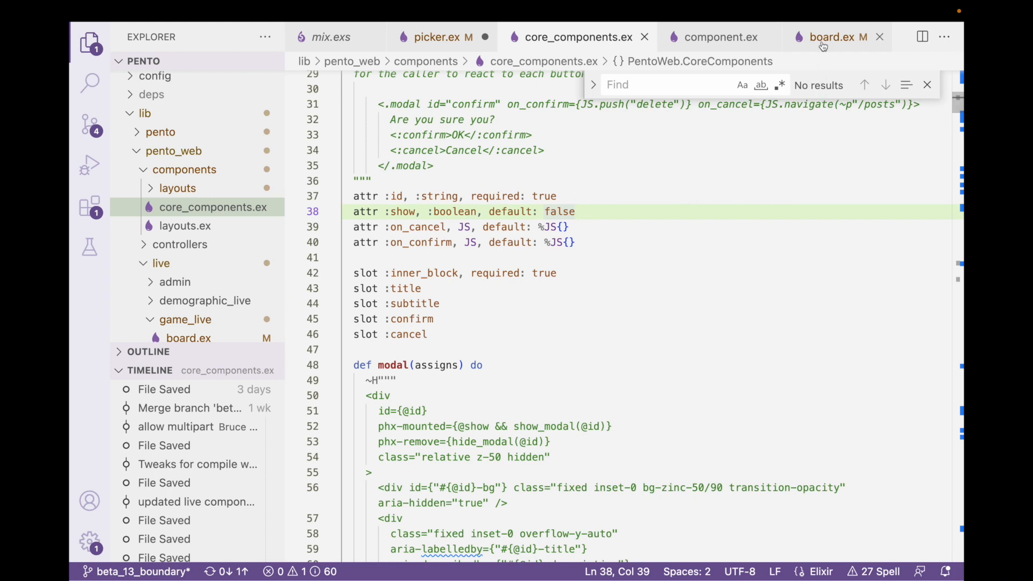
mouse_move(720, 37)
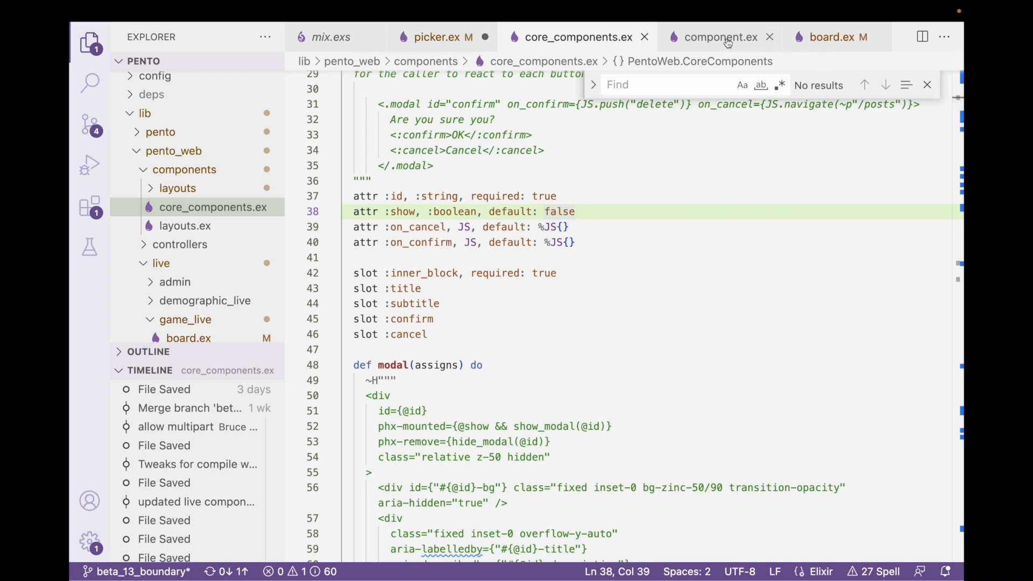
click(717, 37)
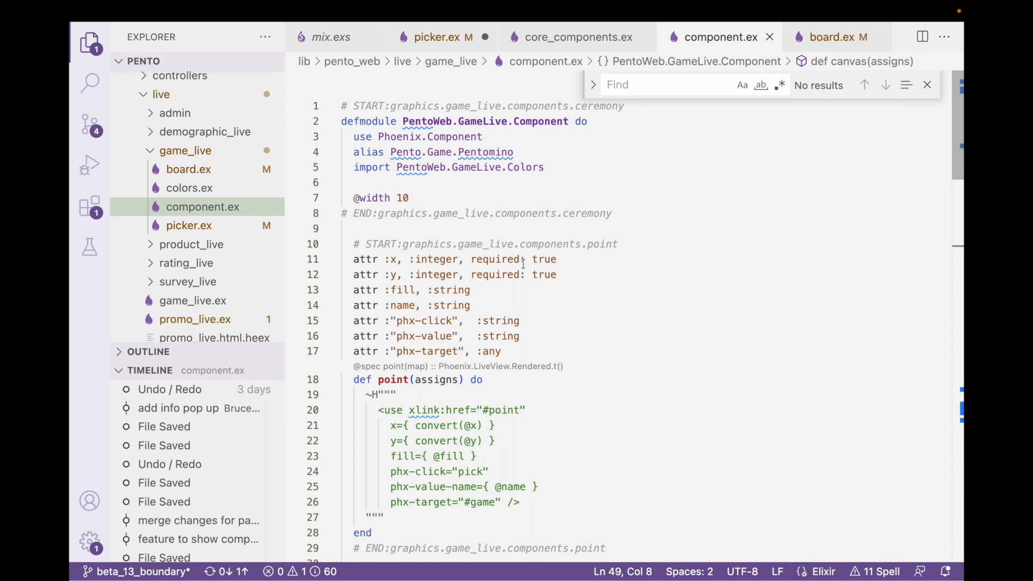
mouse_move(482, 274)
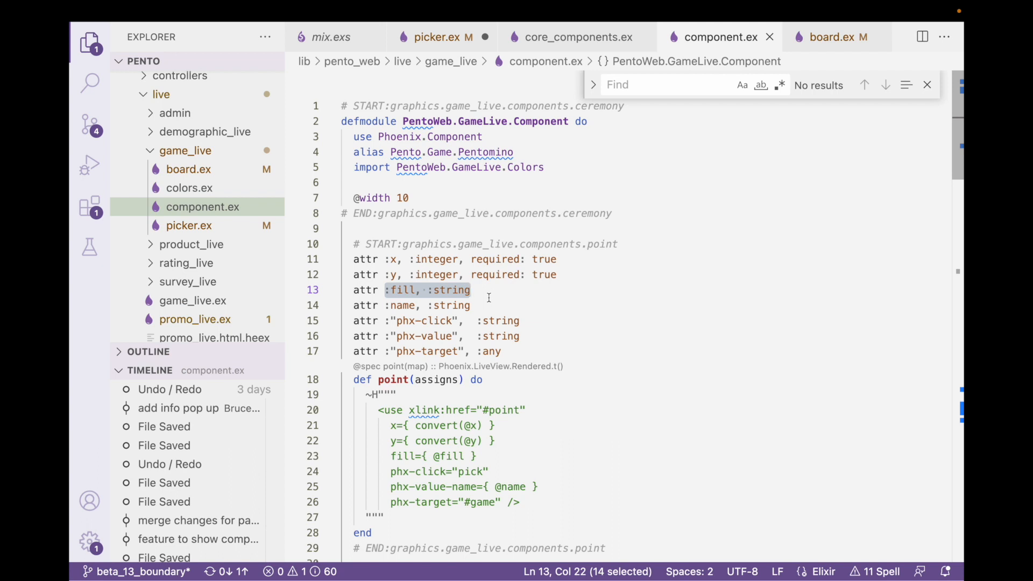
mouse_move(390, 305)
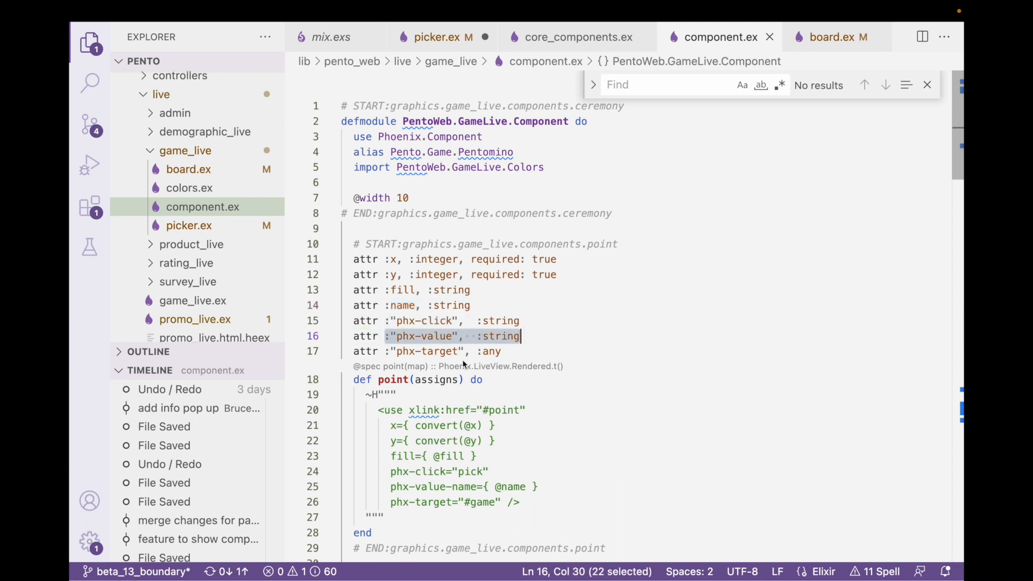
Clear the highlight on the phx-value attribute in component.ex
click(392, 352)
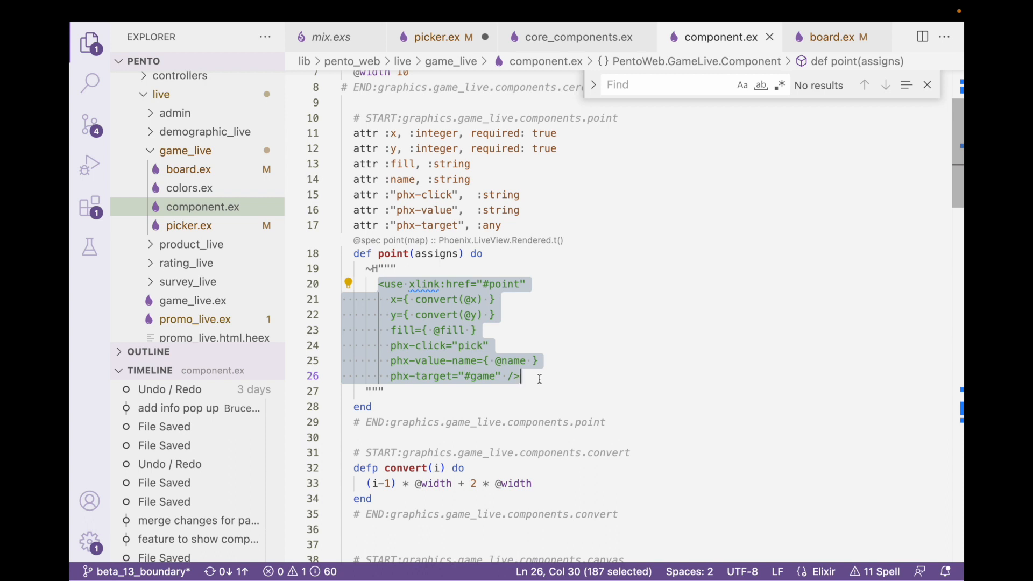
click(437, 314)
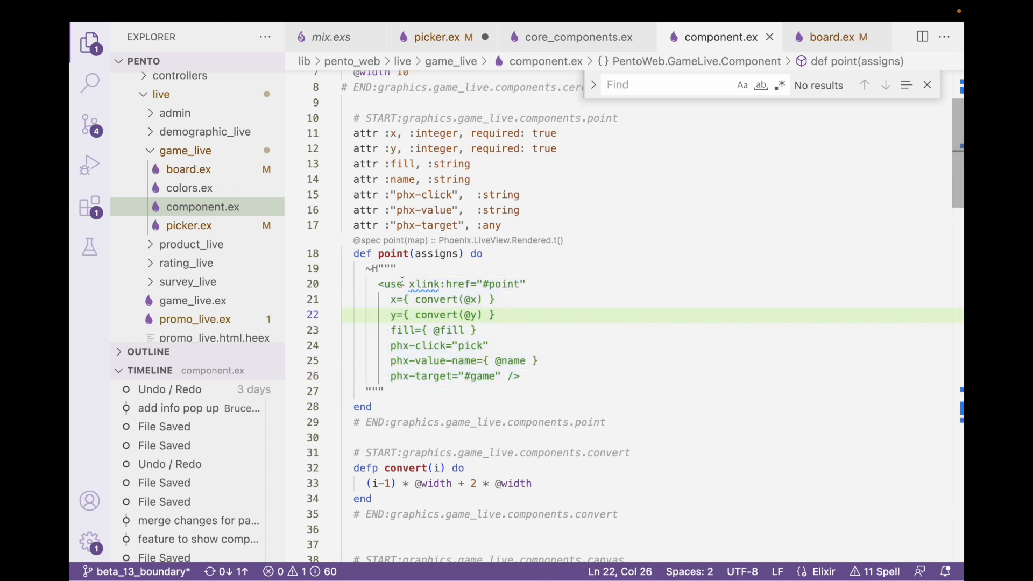
double_click(392, 284)
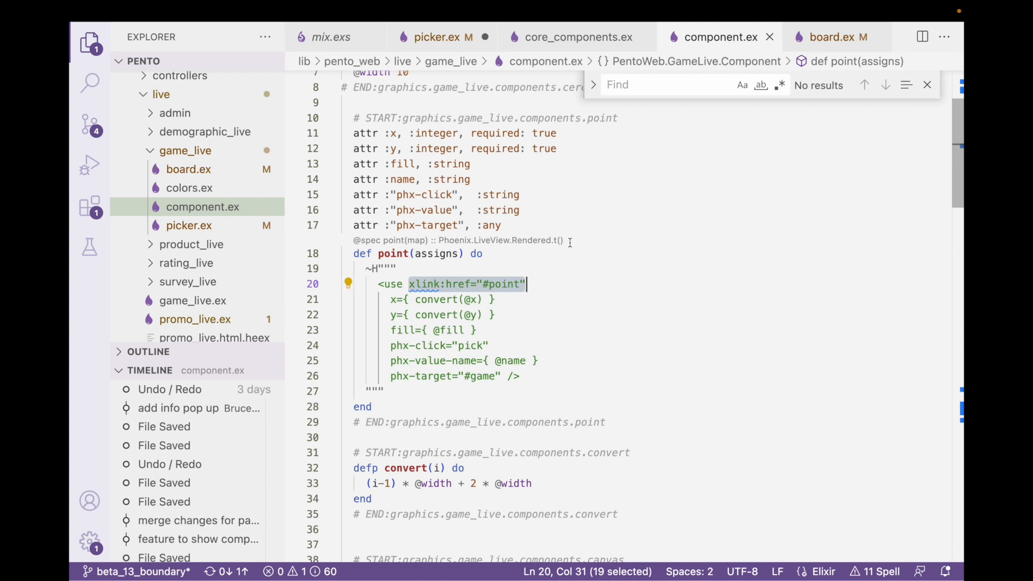
mouse_move(484, 246)
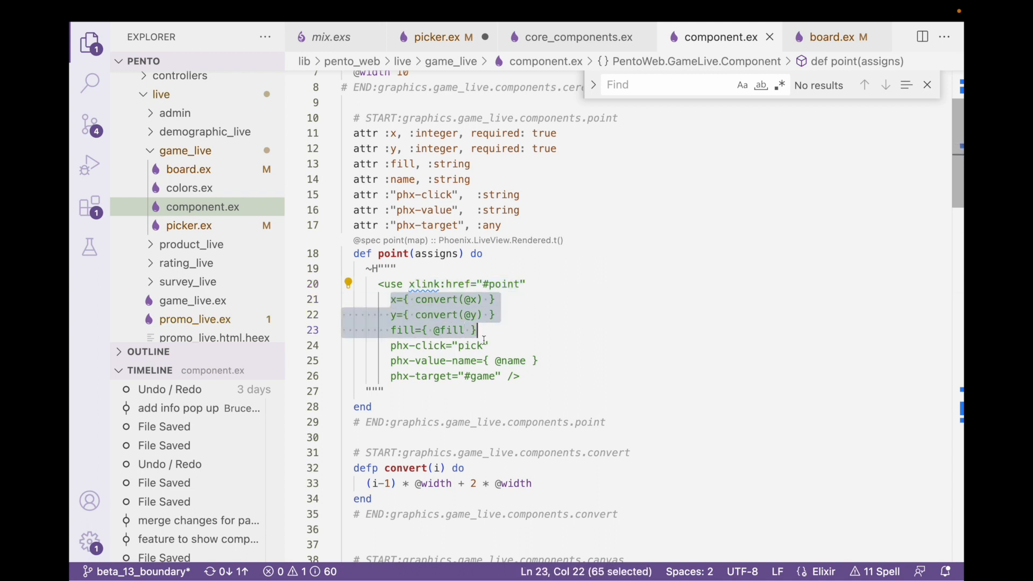
click(522, 376)
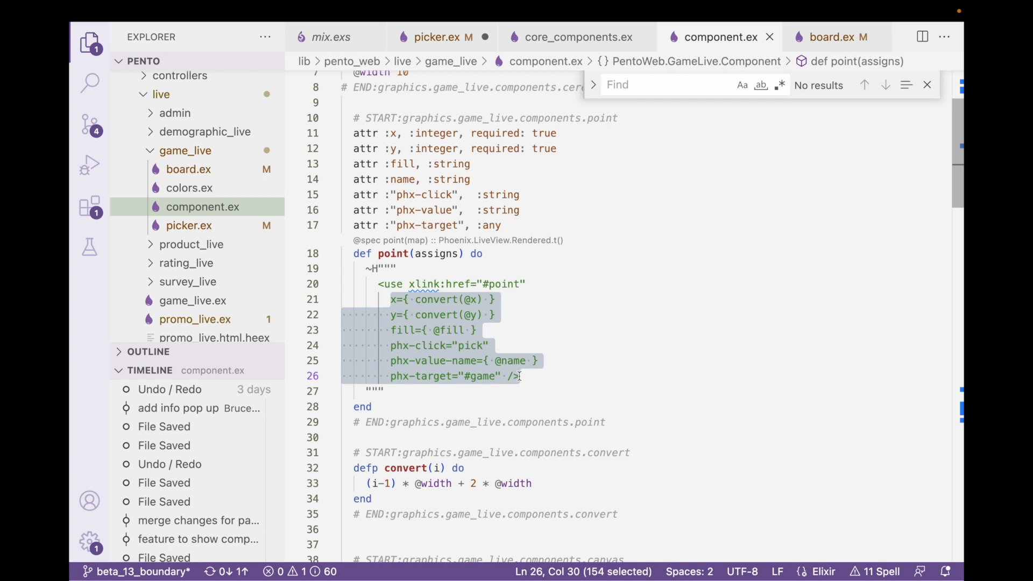
click(522, 376)
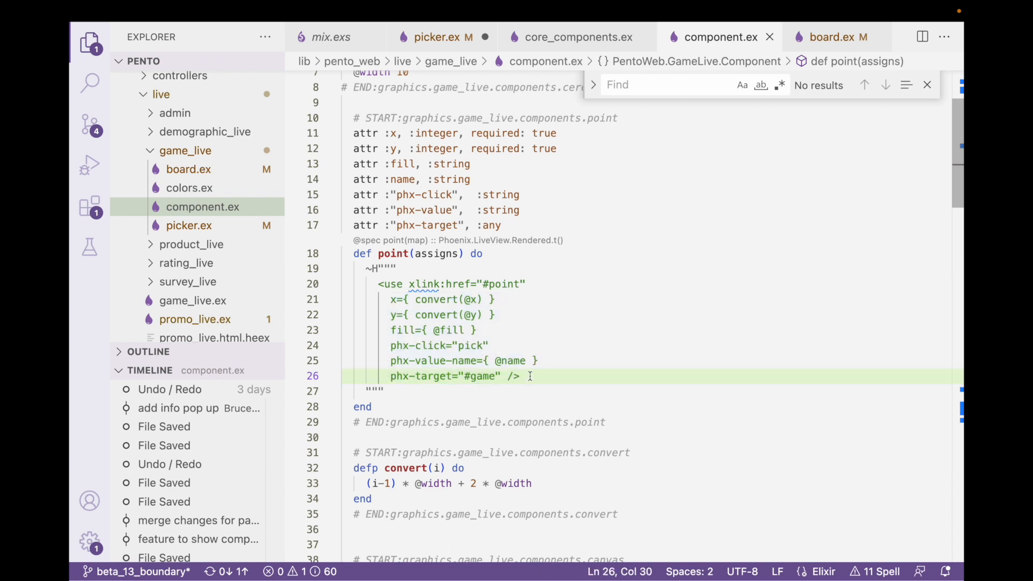